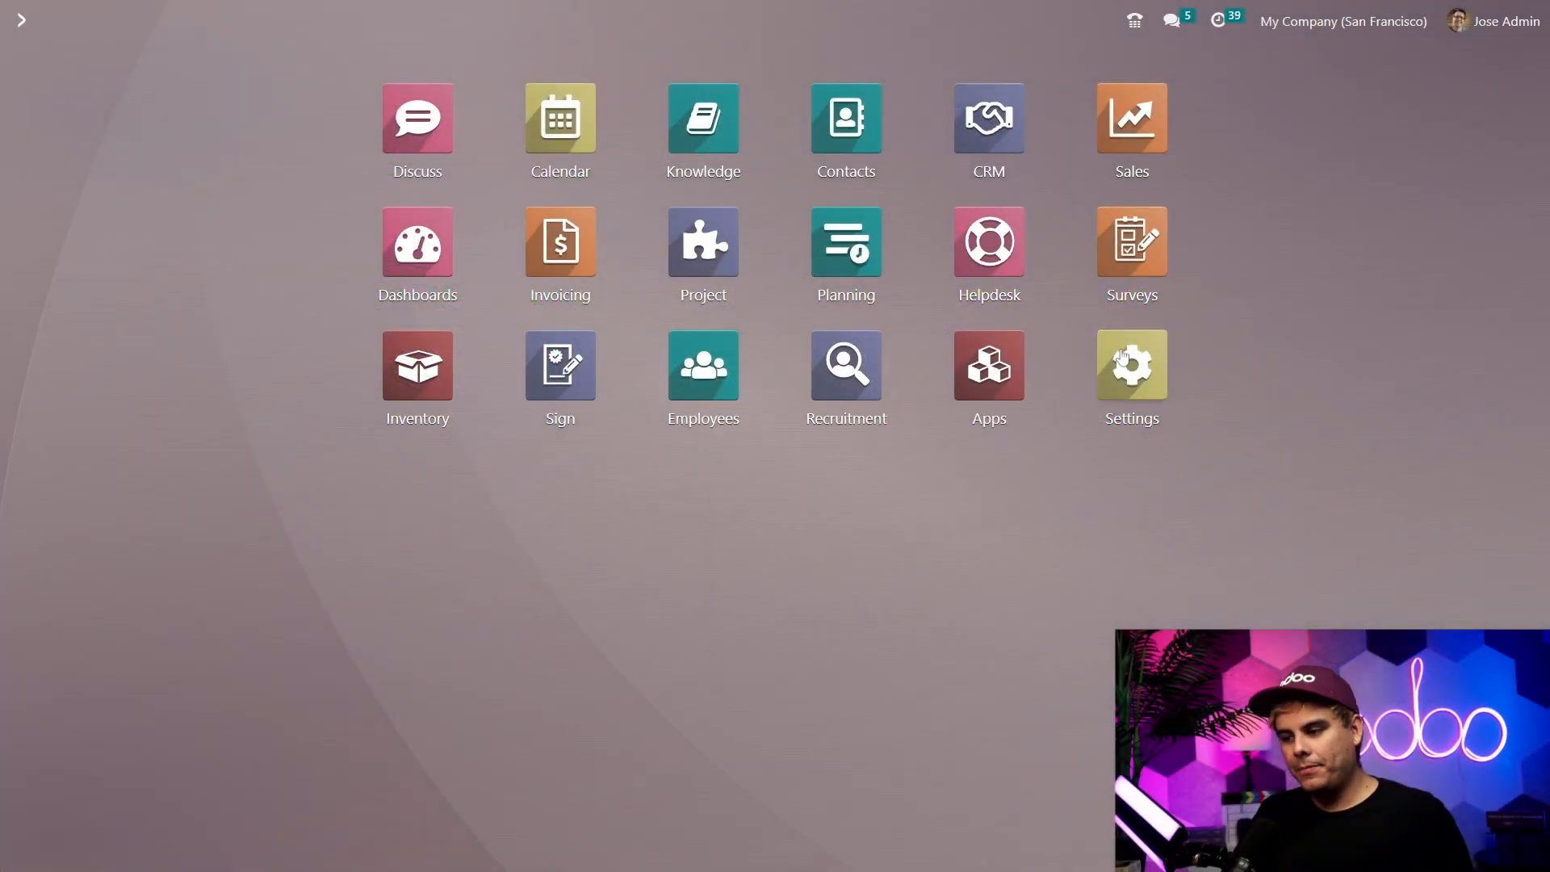
# Step: Review the Asterisk (VoIP) integration settings with OnSIP domain demoint.axivox.com in general settings
pyautogui.click(1130, 364)
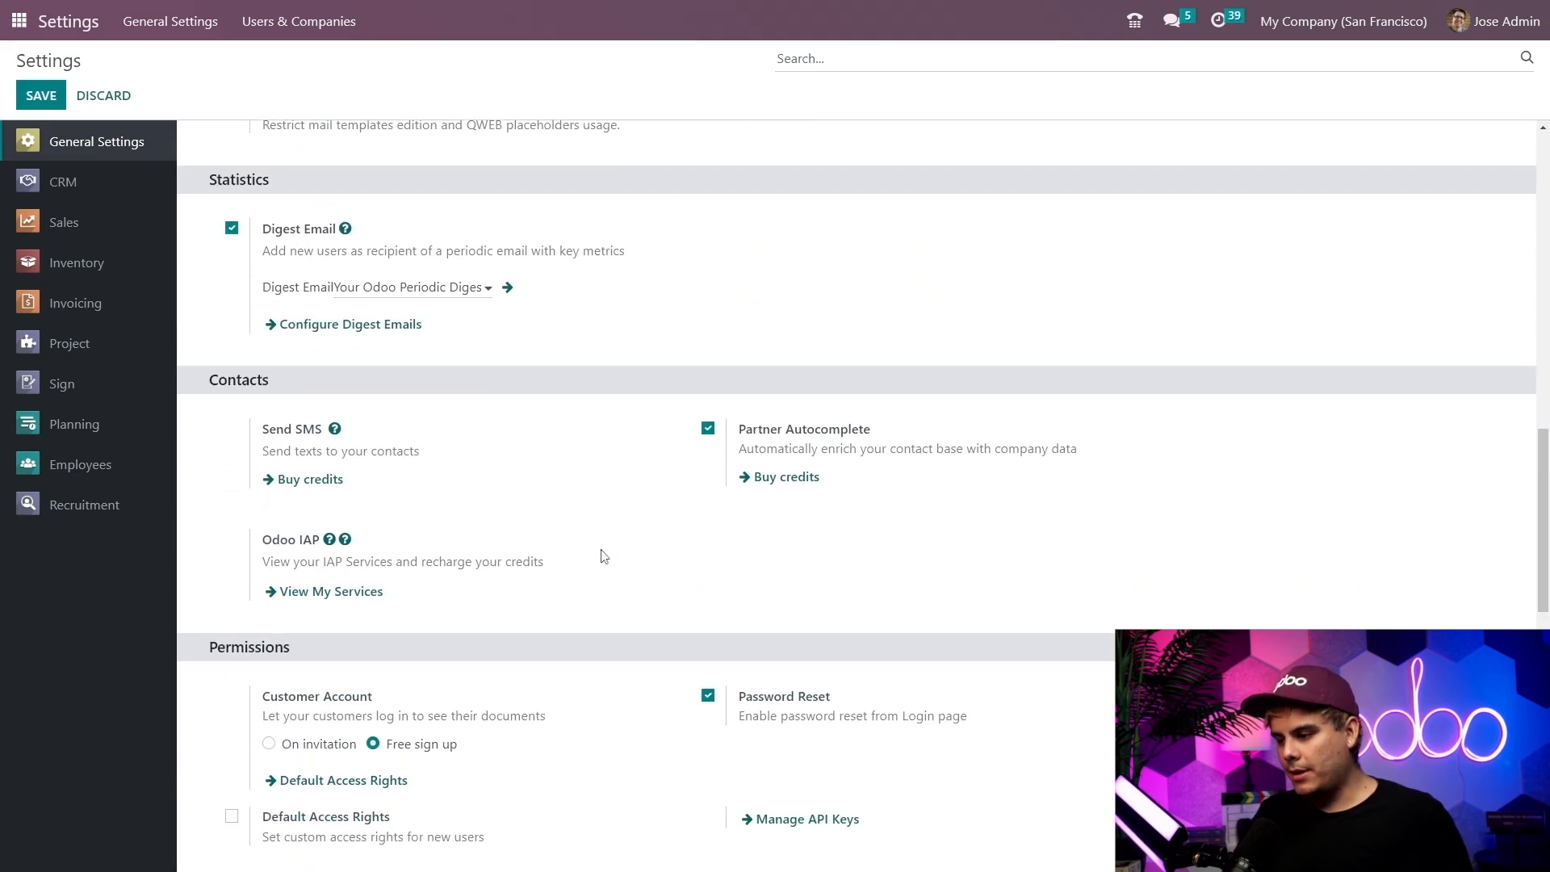
pyautogui.scroll(-3)
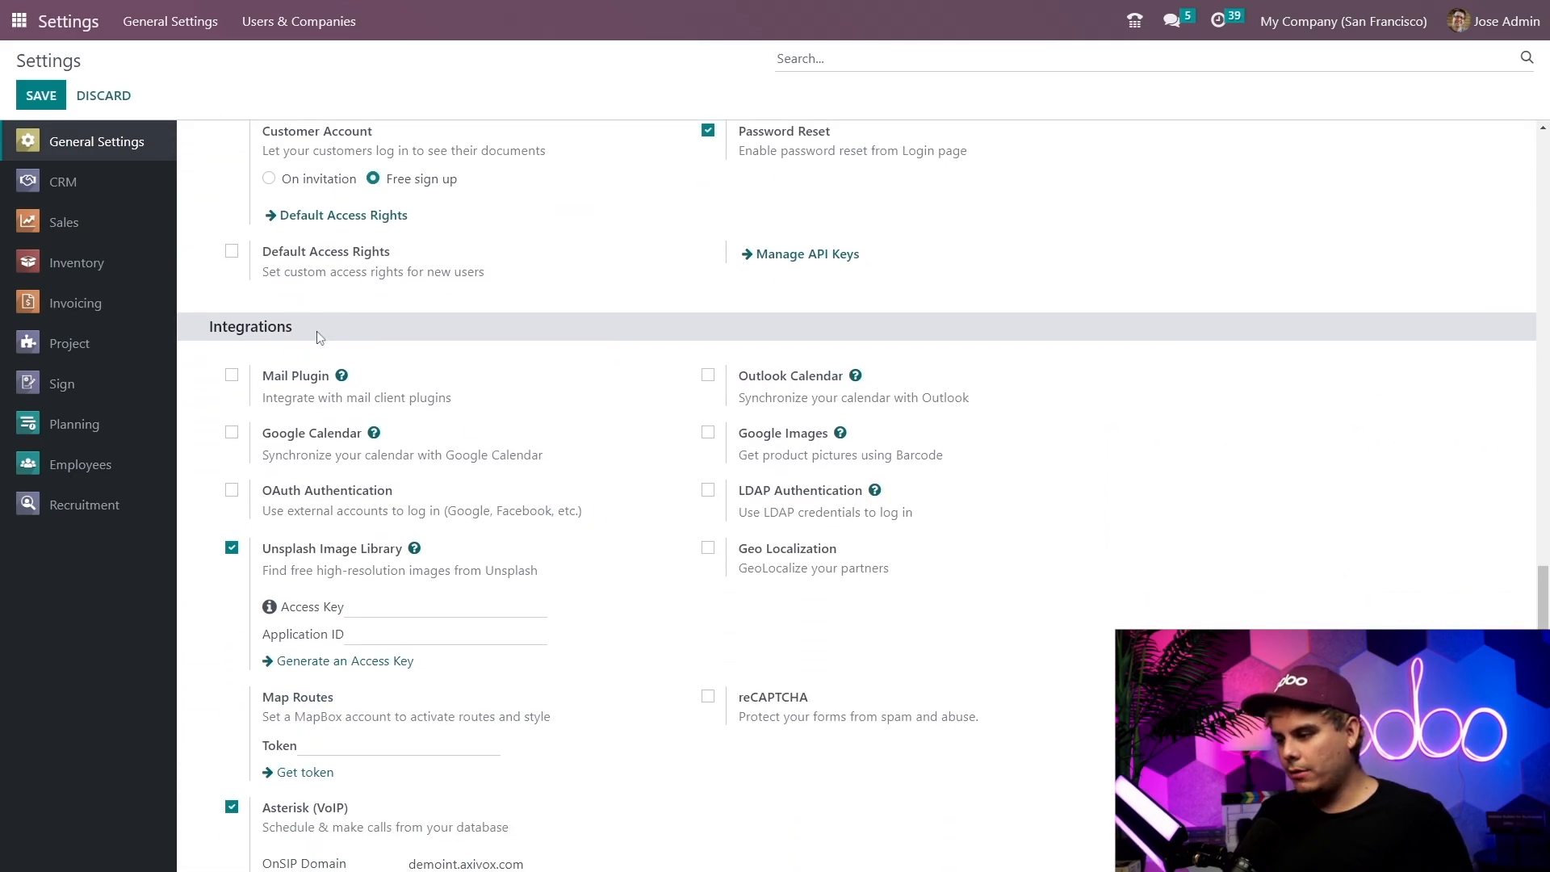
pyautogui.scroll(-3)
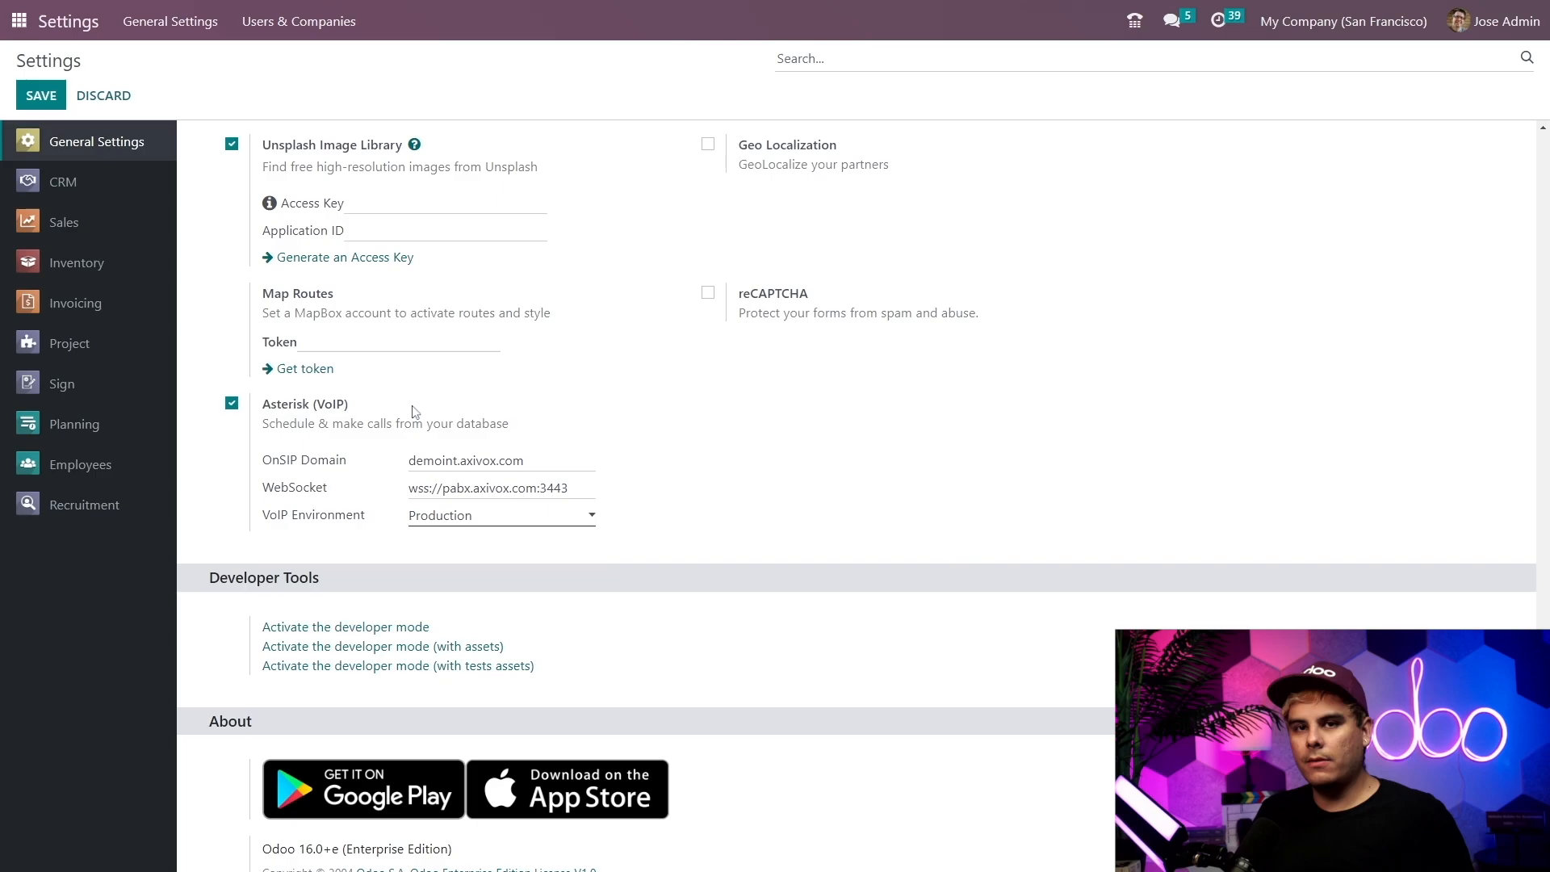
pyautogui.doubleClick(330, 404)
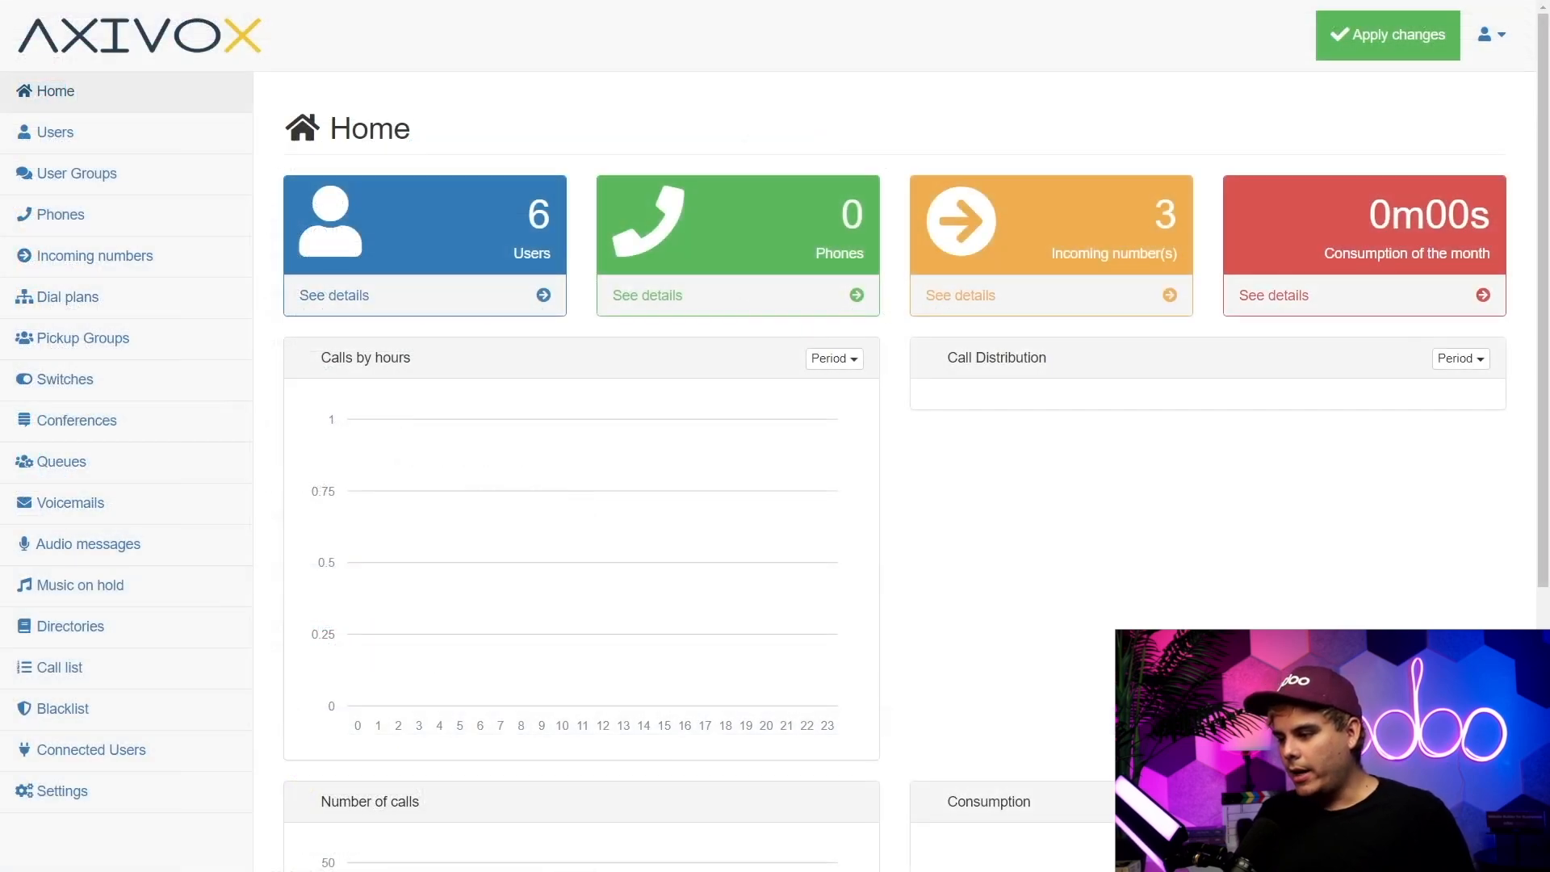
# Step: View user Jose's SIP identifiers (extension 6544) in the Axivox portal
pyautogui.click(55, 131)
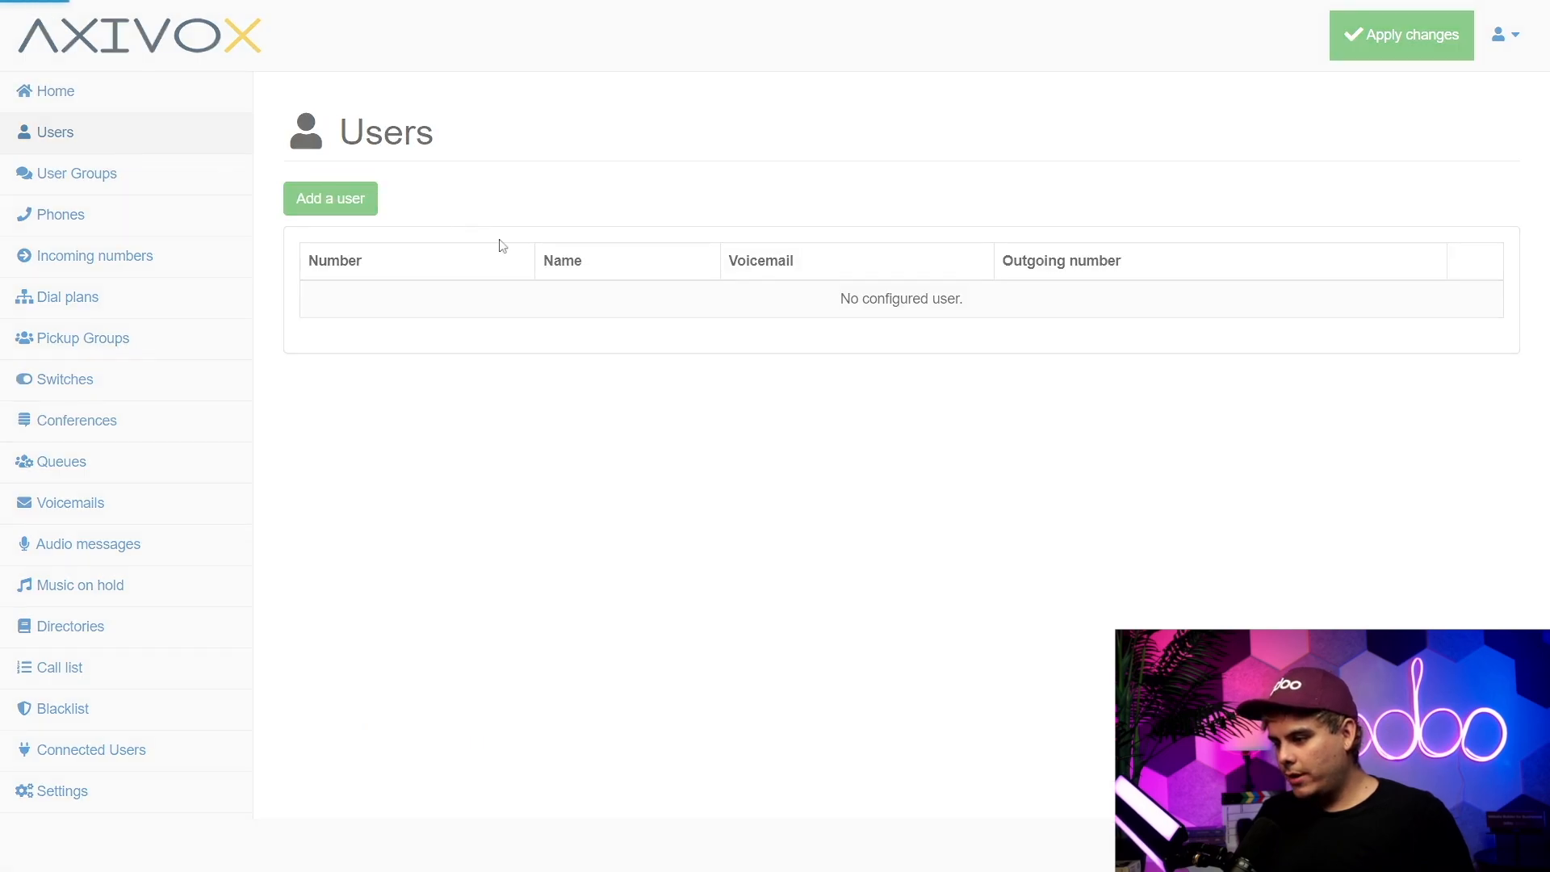
pyautogui.click(330, 197)
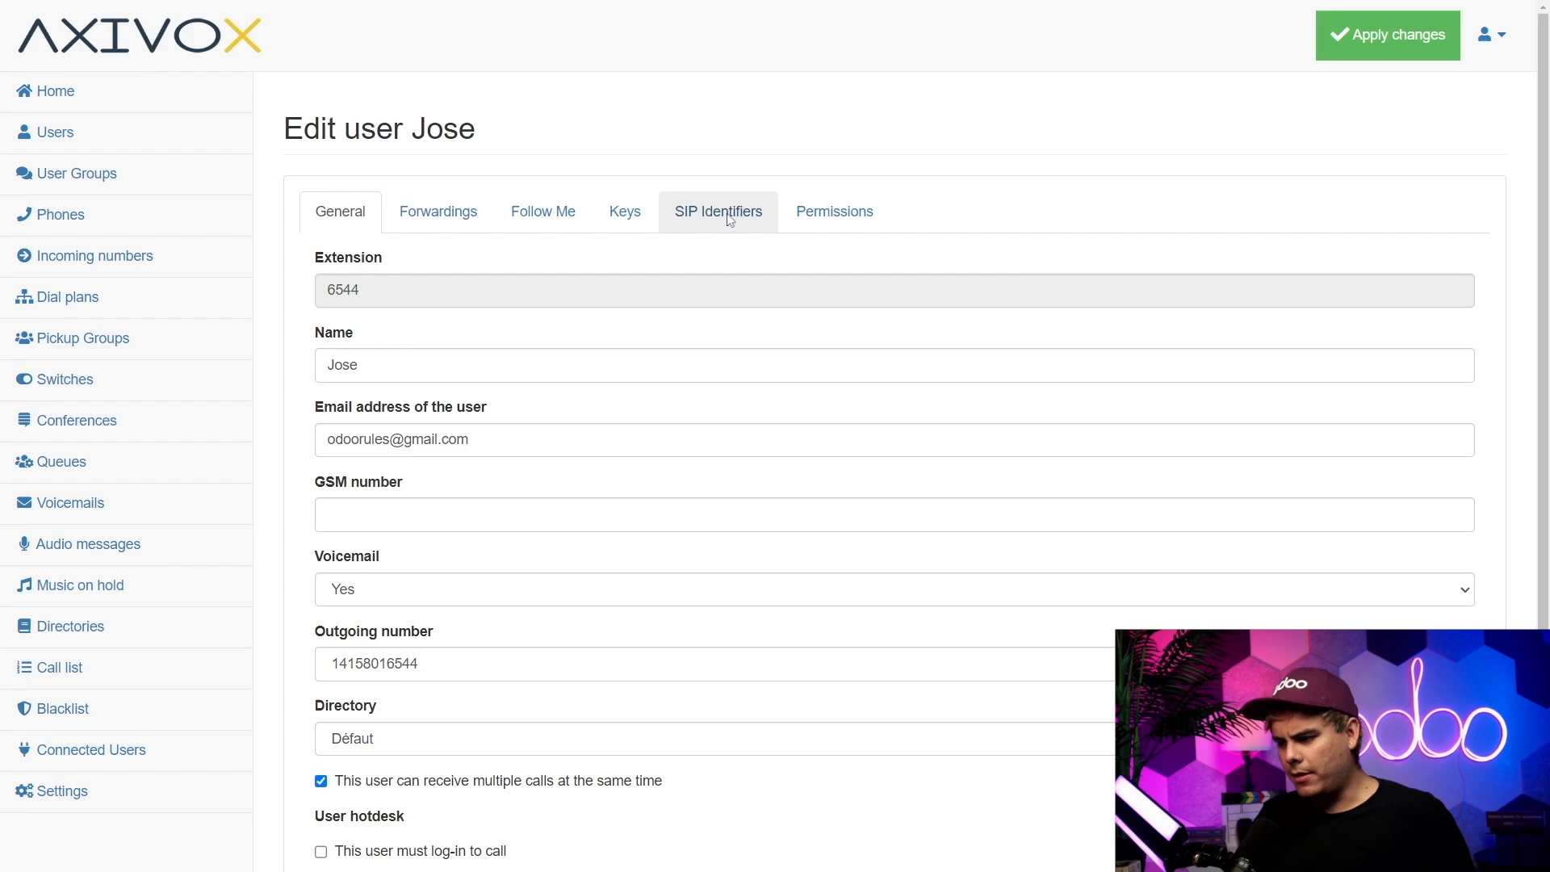
pyautogui.click(719, 212)
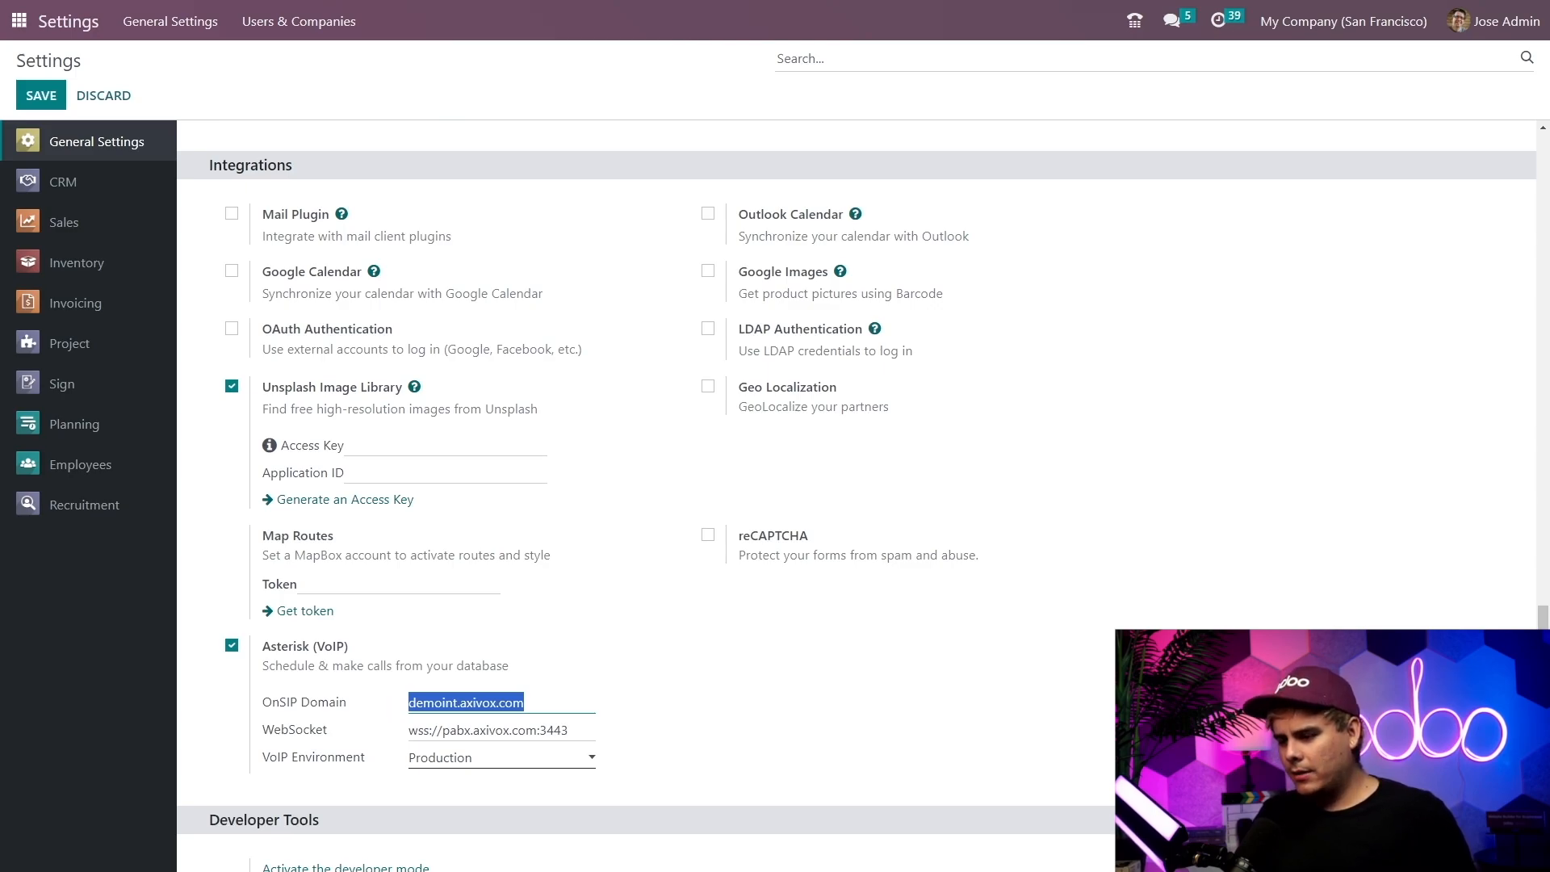
# Step: Save the VoIP settings with domain demoint.axivox.com and websocket wss://pabx.axivox.com:3443
pyautogui.click(484, 730)
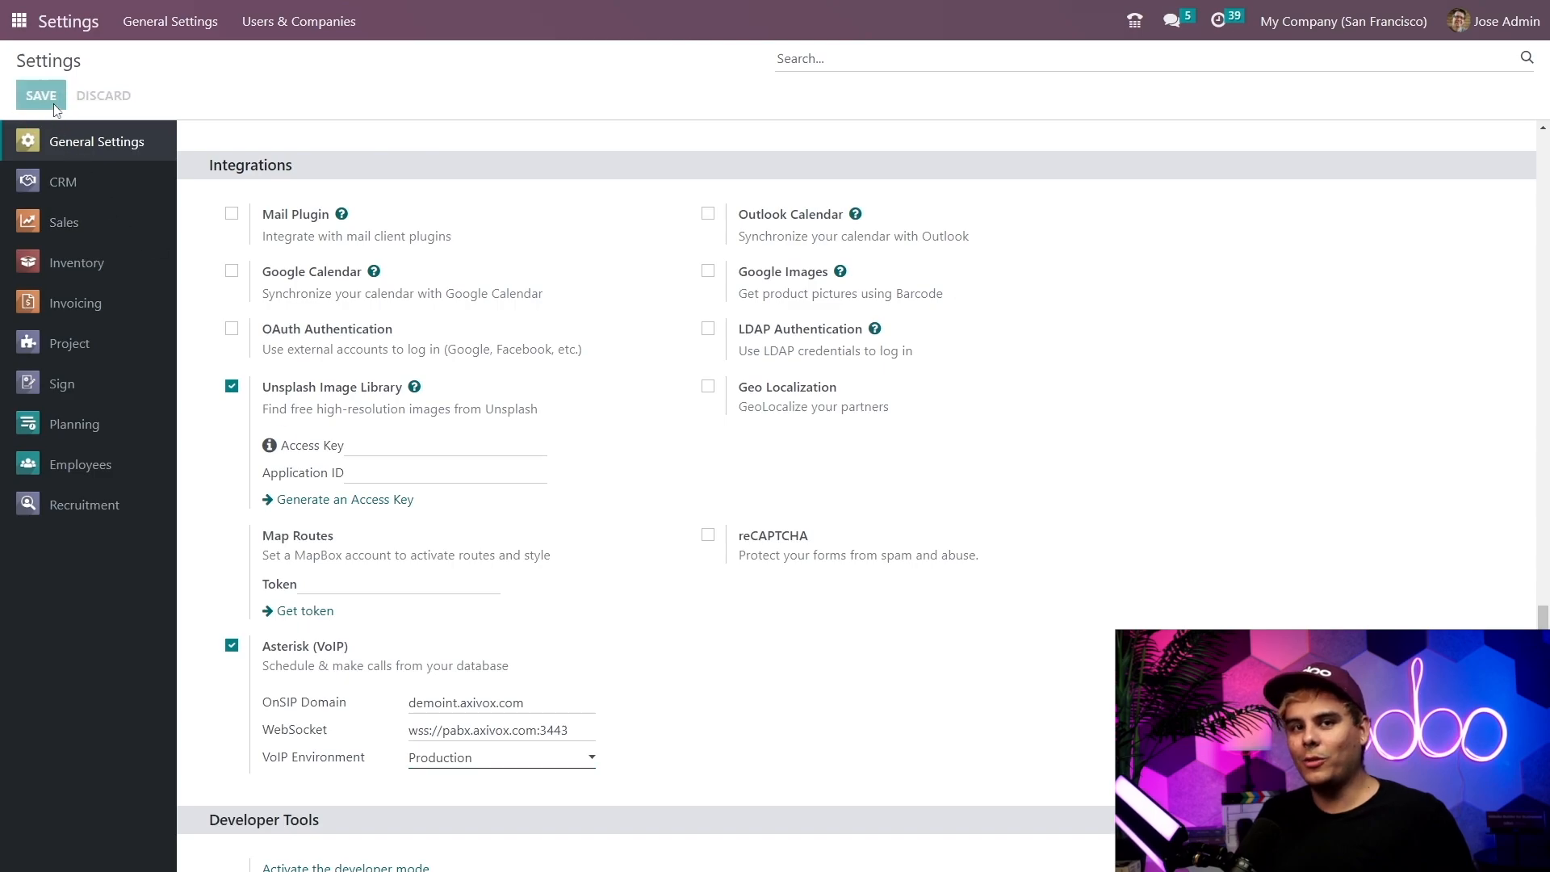
pyautogui.click(40, 95)
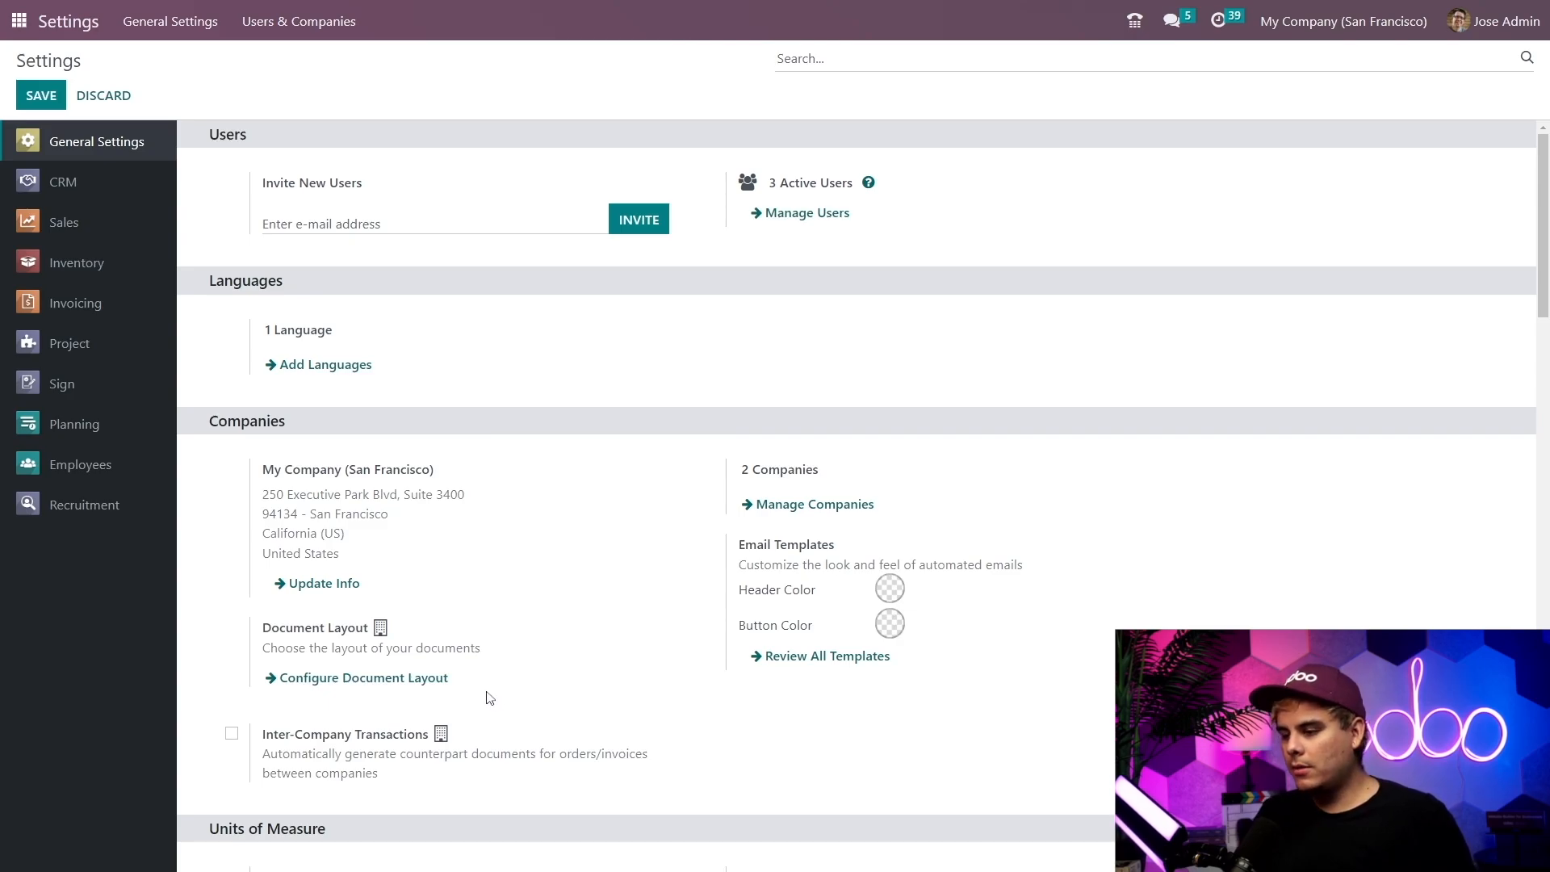
pyautogui.moveTo(722, 244)
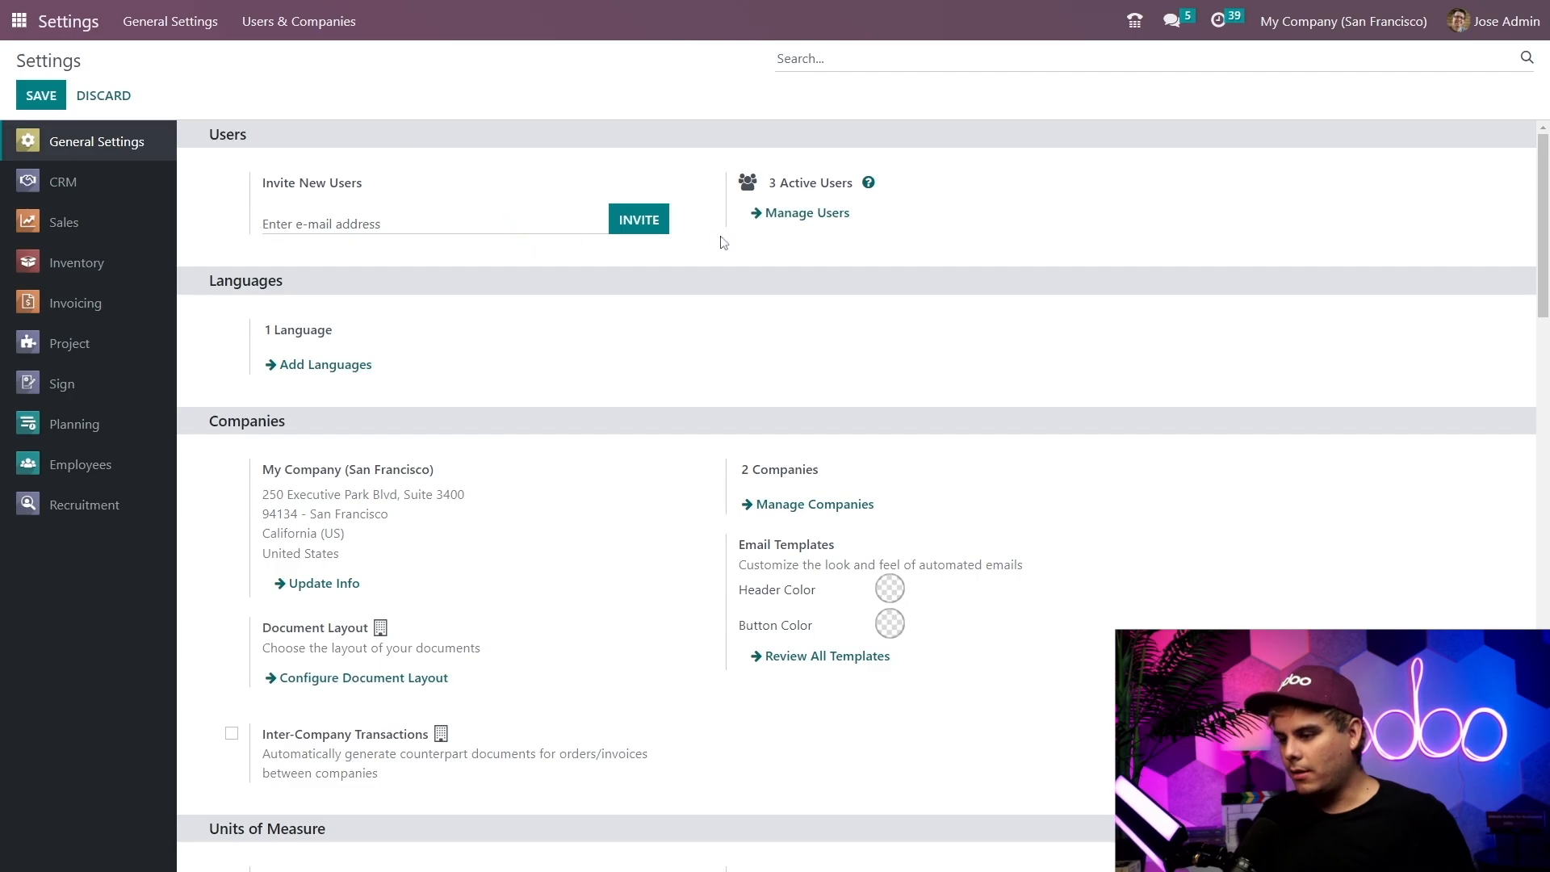
# Step: Open the Jose Admin user record from Odoo's internal users list
pyautogui.click(806, 213)
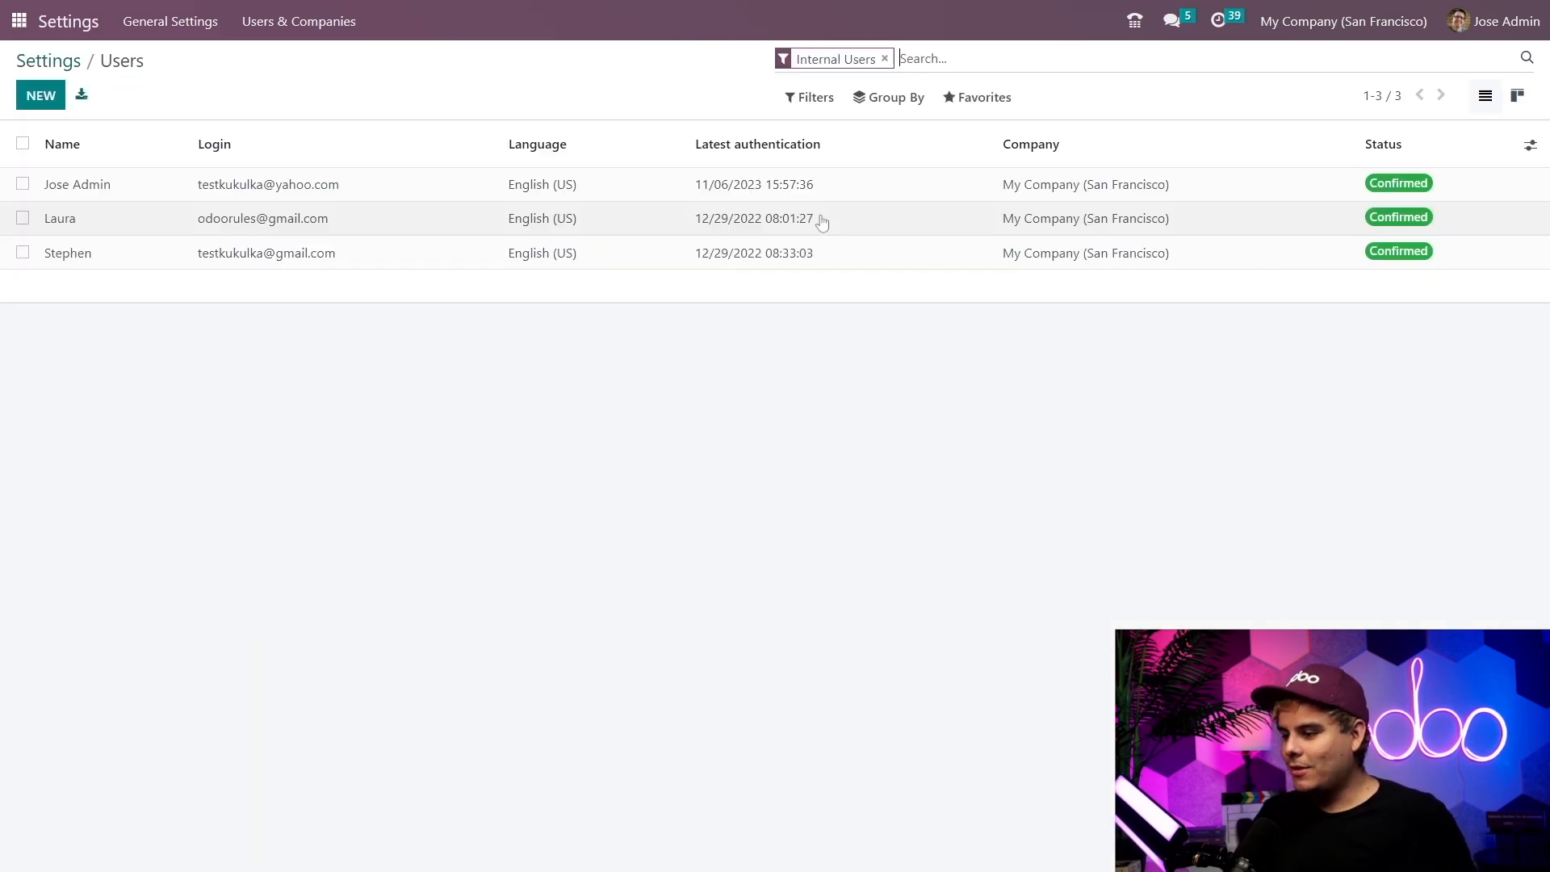
pyautogui.click(77, 184)
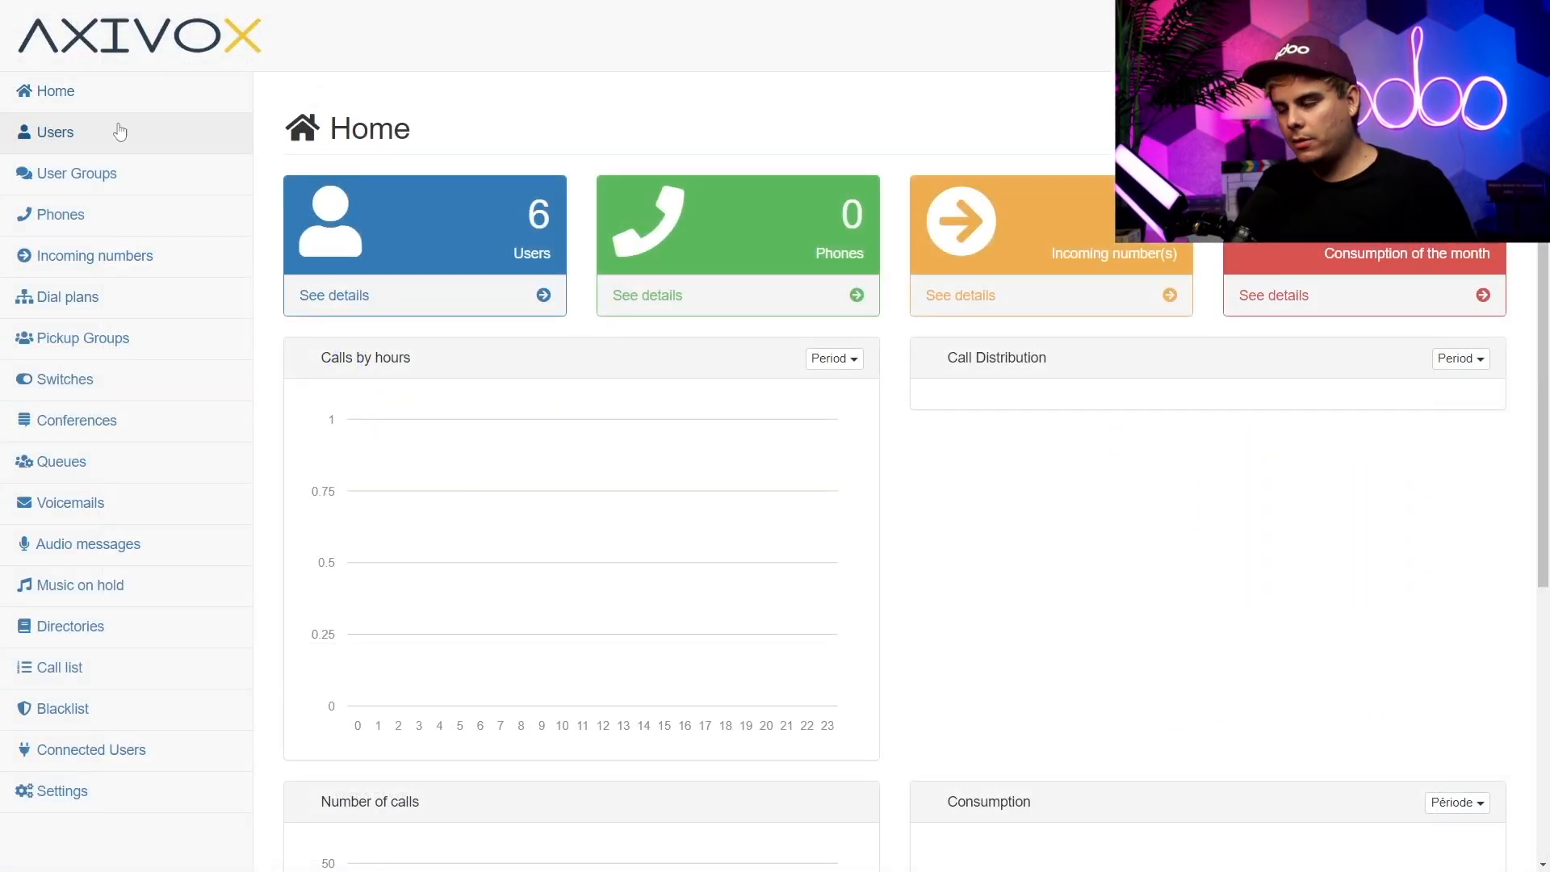
# Step: Display the Axivox user's SIP identifiers to copy into Odoo
pyautogui.click(55, 130)
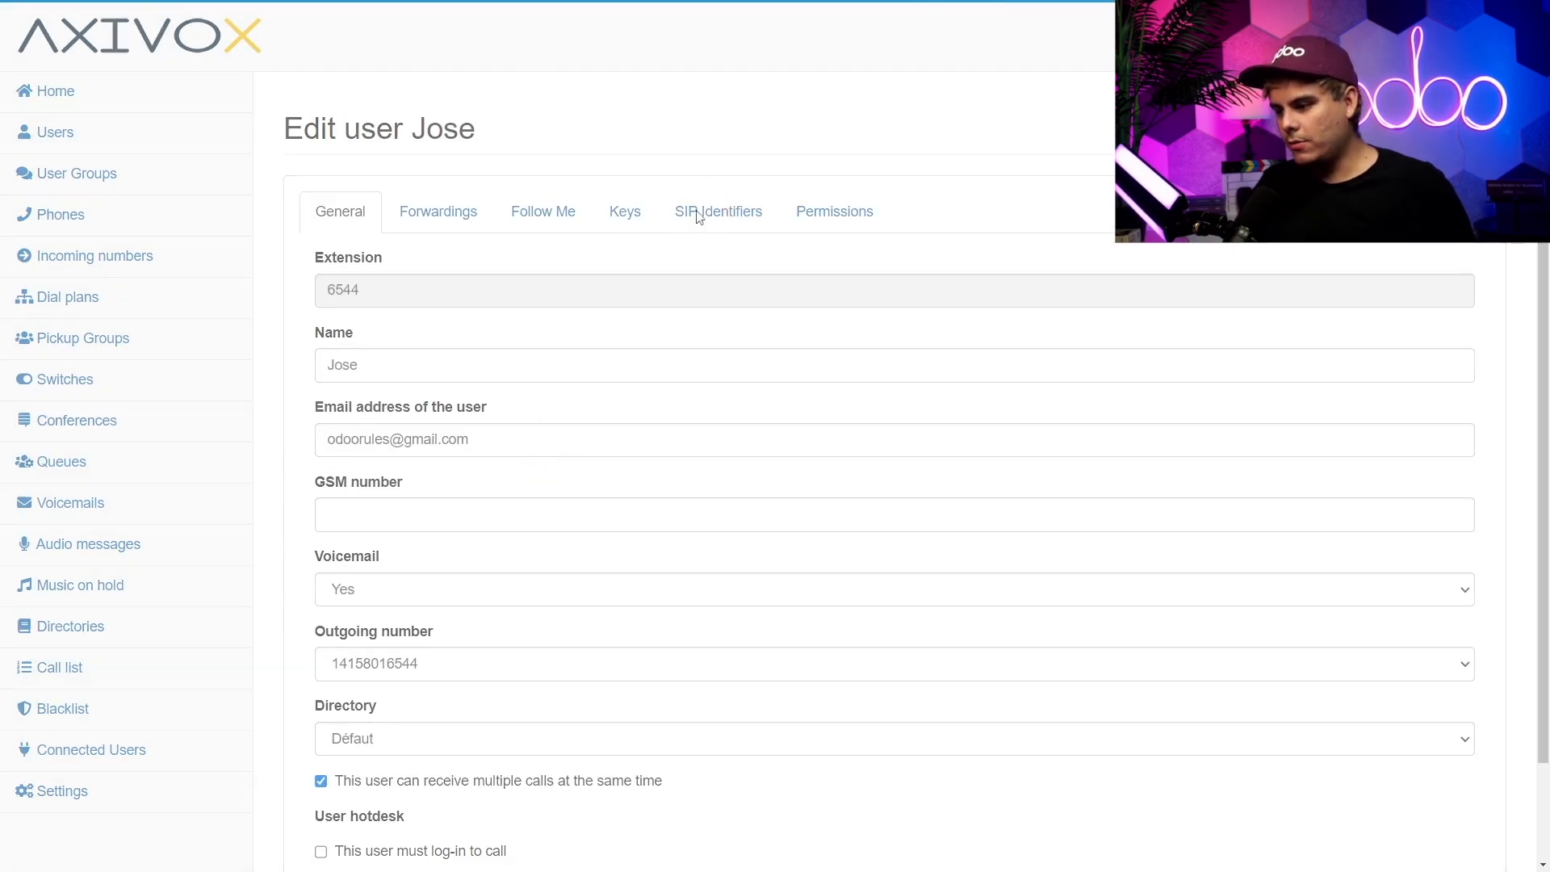
pyautogui.click(717, 210)
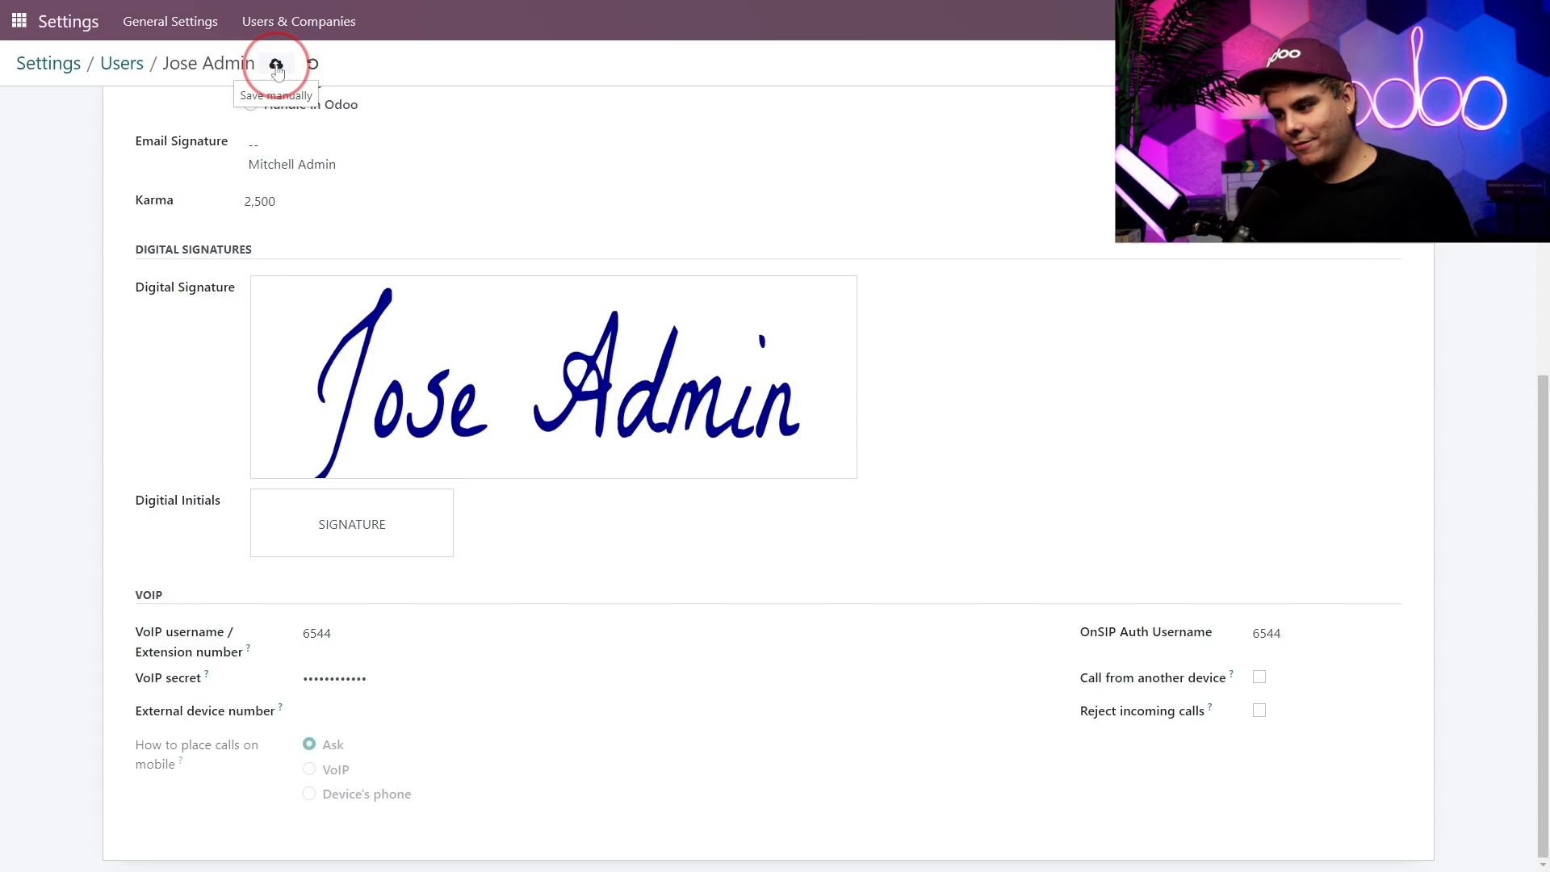
# Step: Save Jose Admin's VoIP username 6544, secret and OnSIP auth username 6544
pyautogui.click(278, 63)
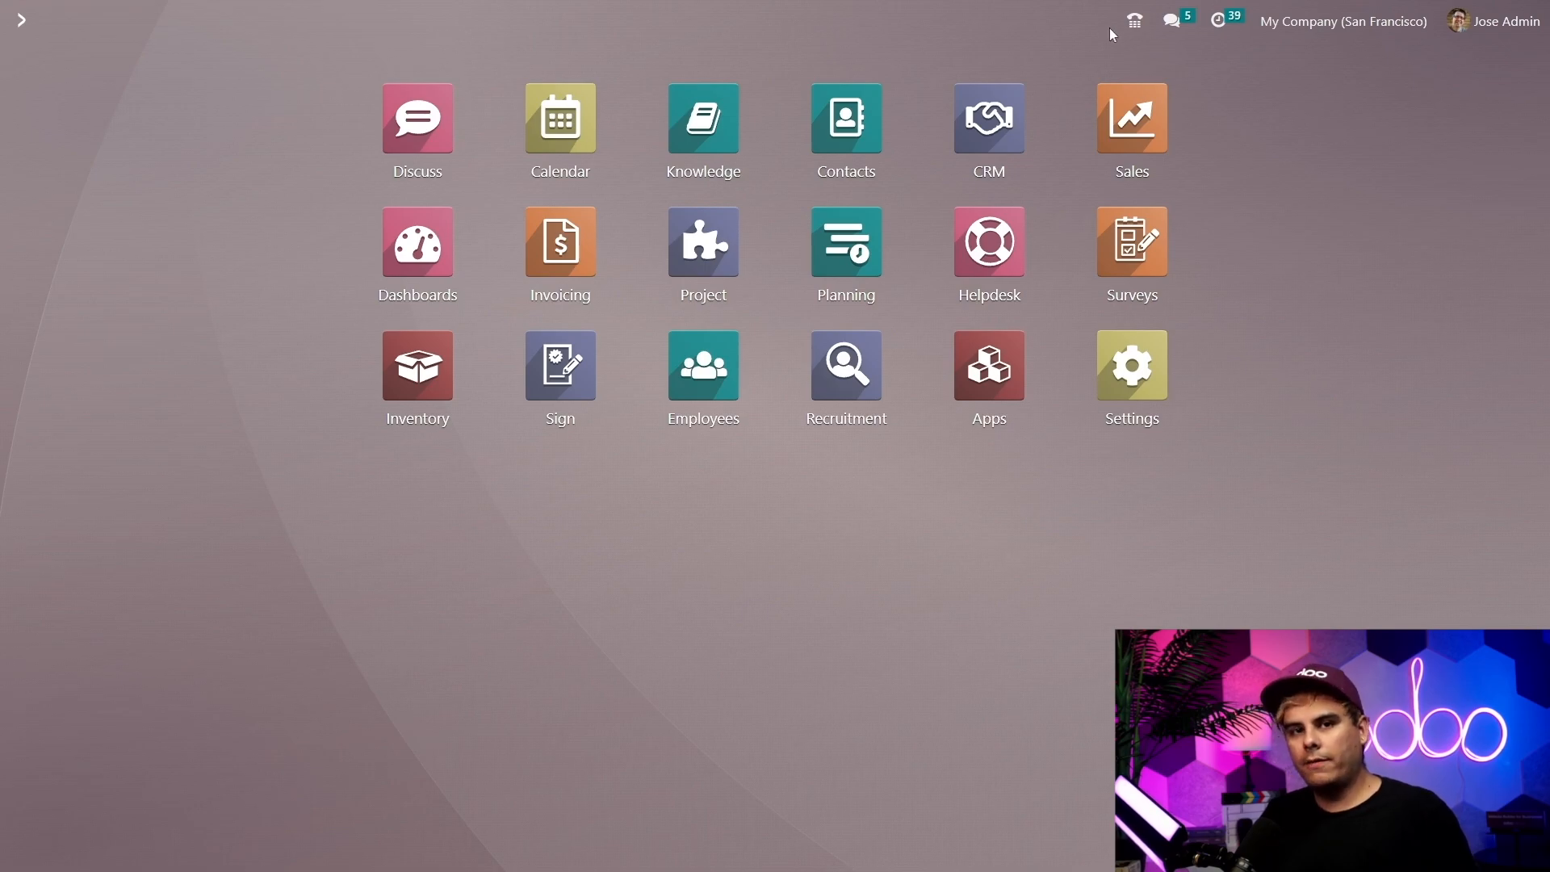
pyautogui.click(1133, 19)
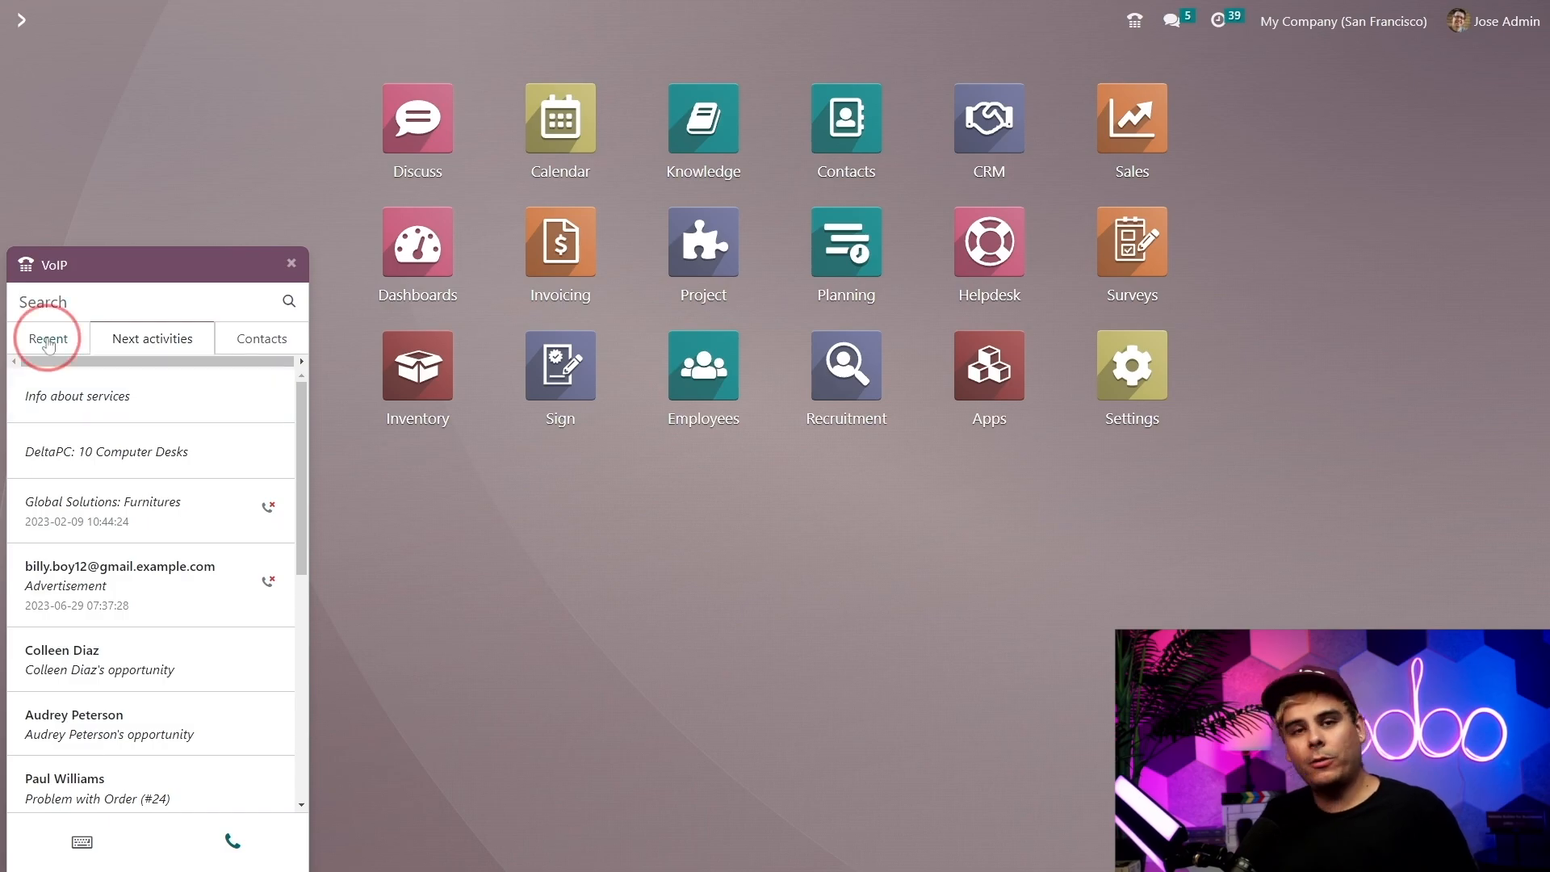
pyautogui.click(47, 338)
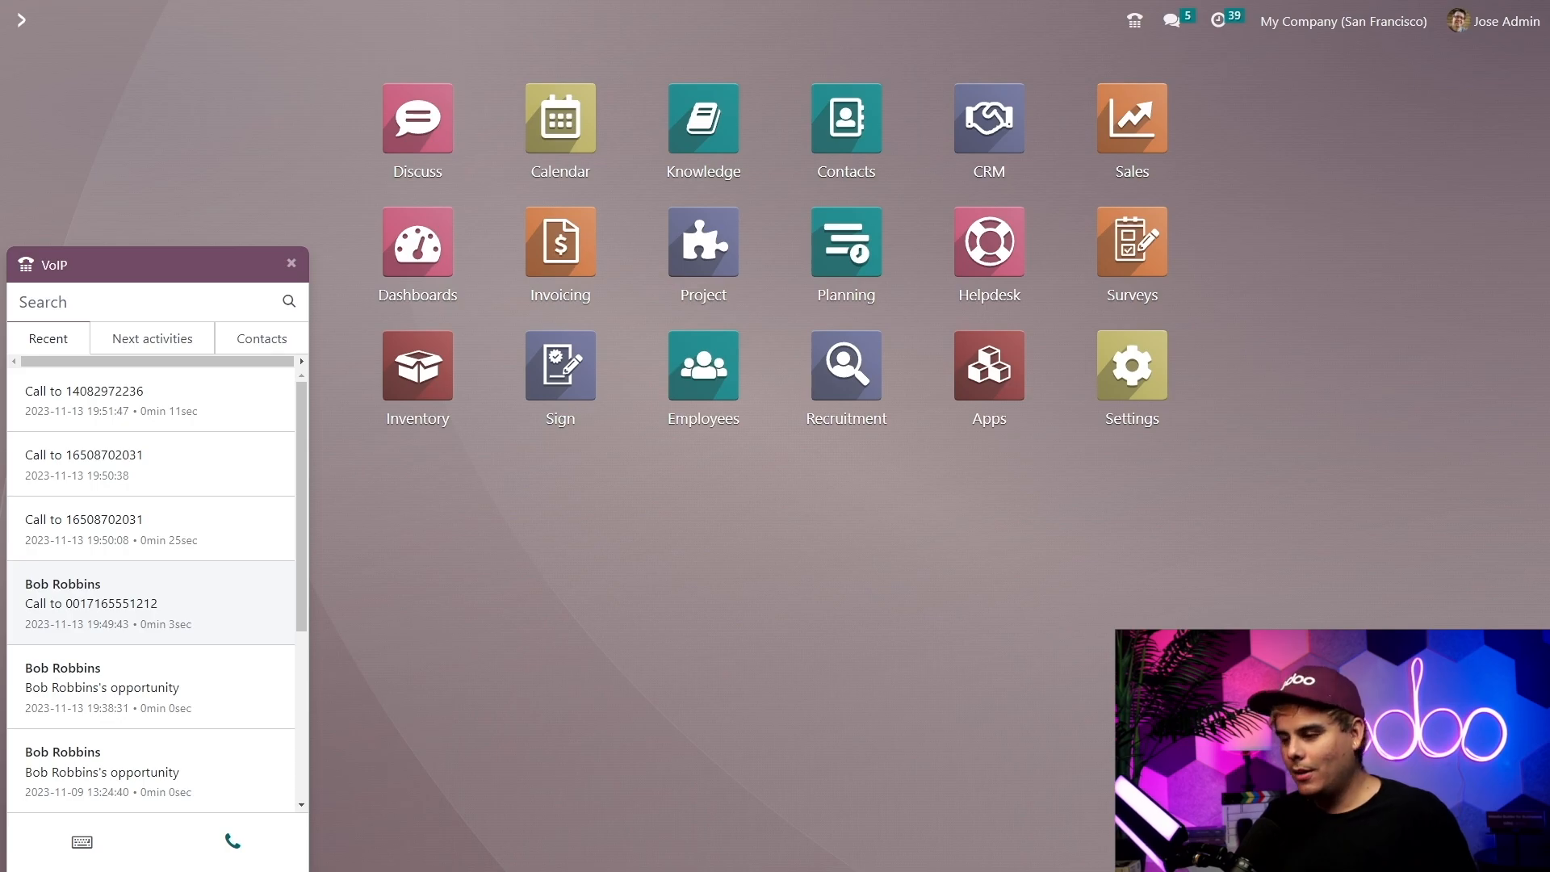
pyautogui.scroll(-3)
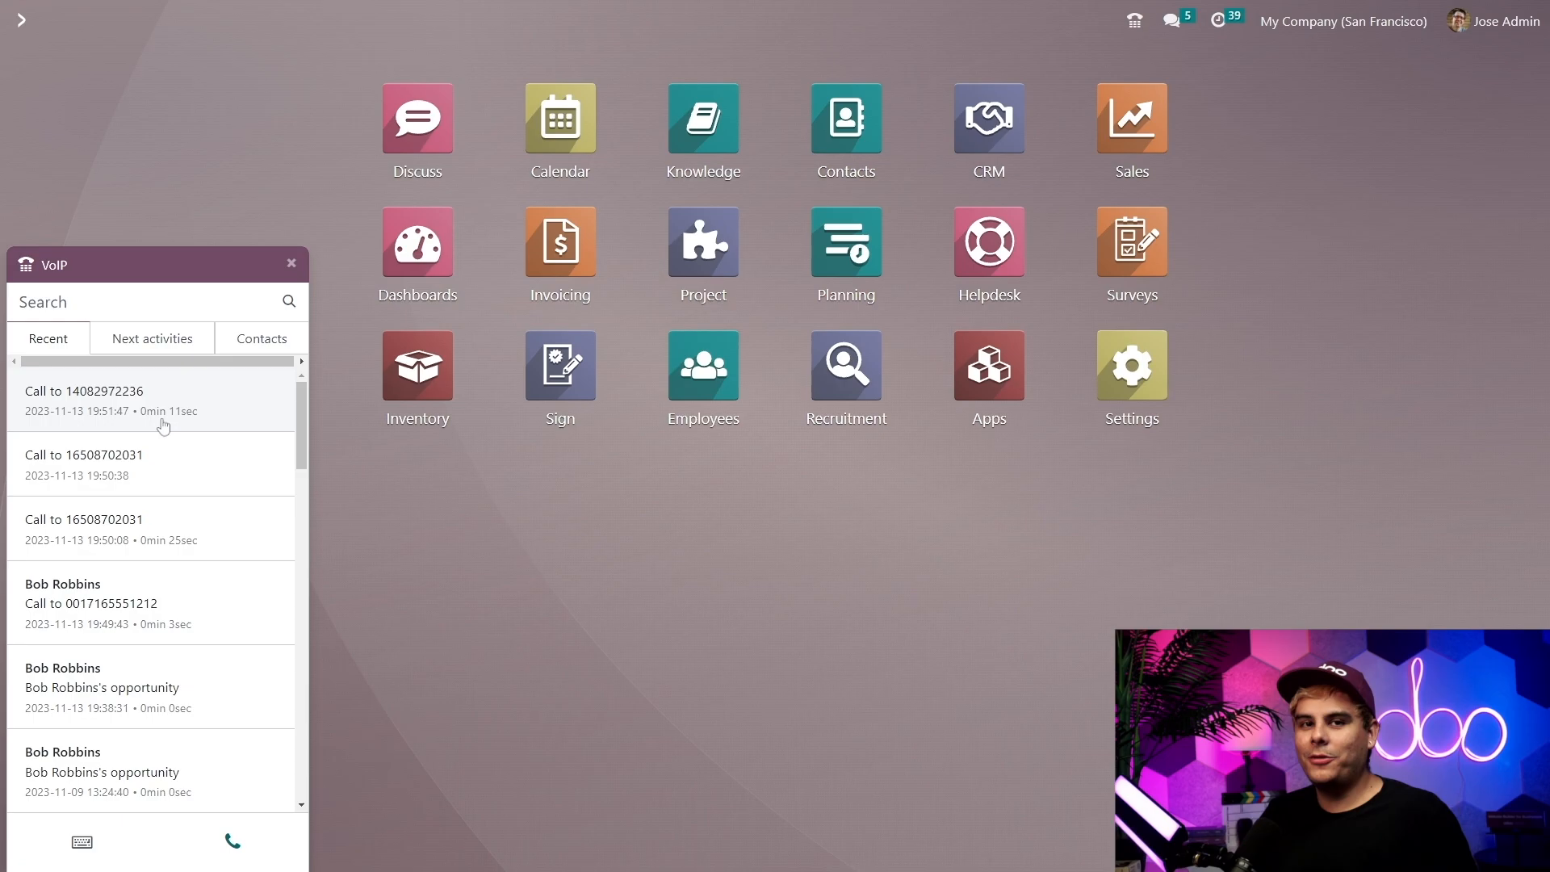
pyautogui.click(150, 337)
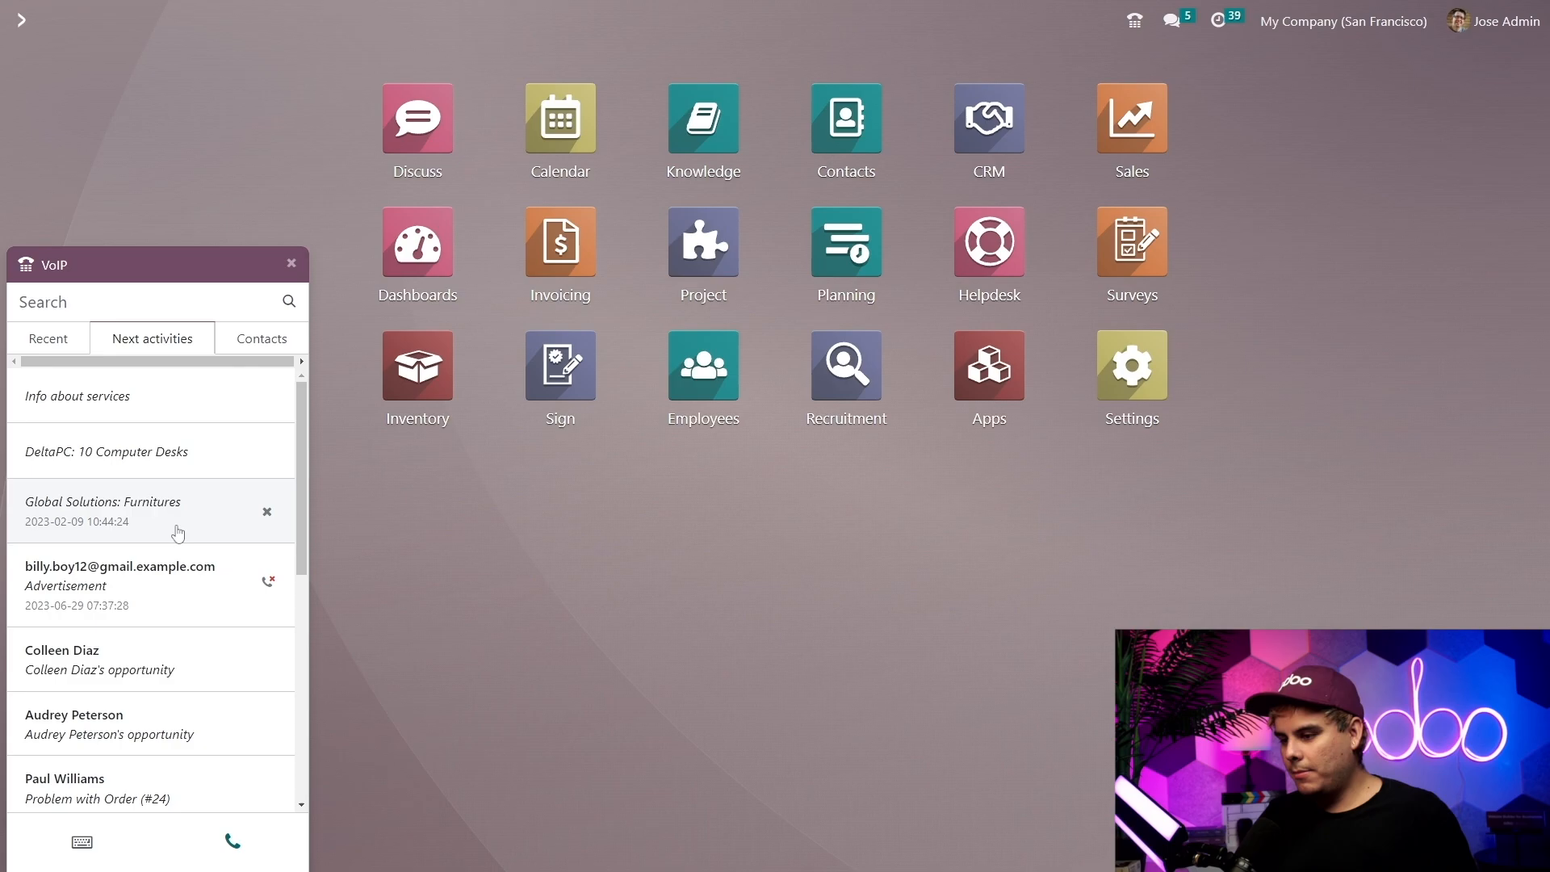
pyautogui.click(149, 512)
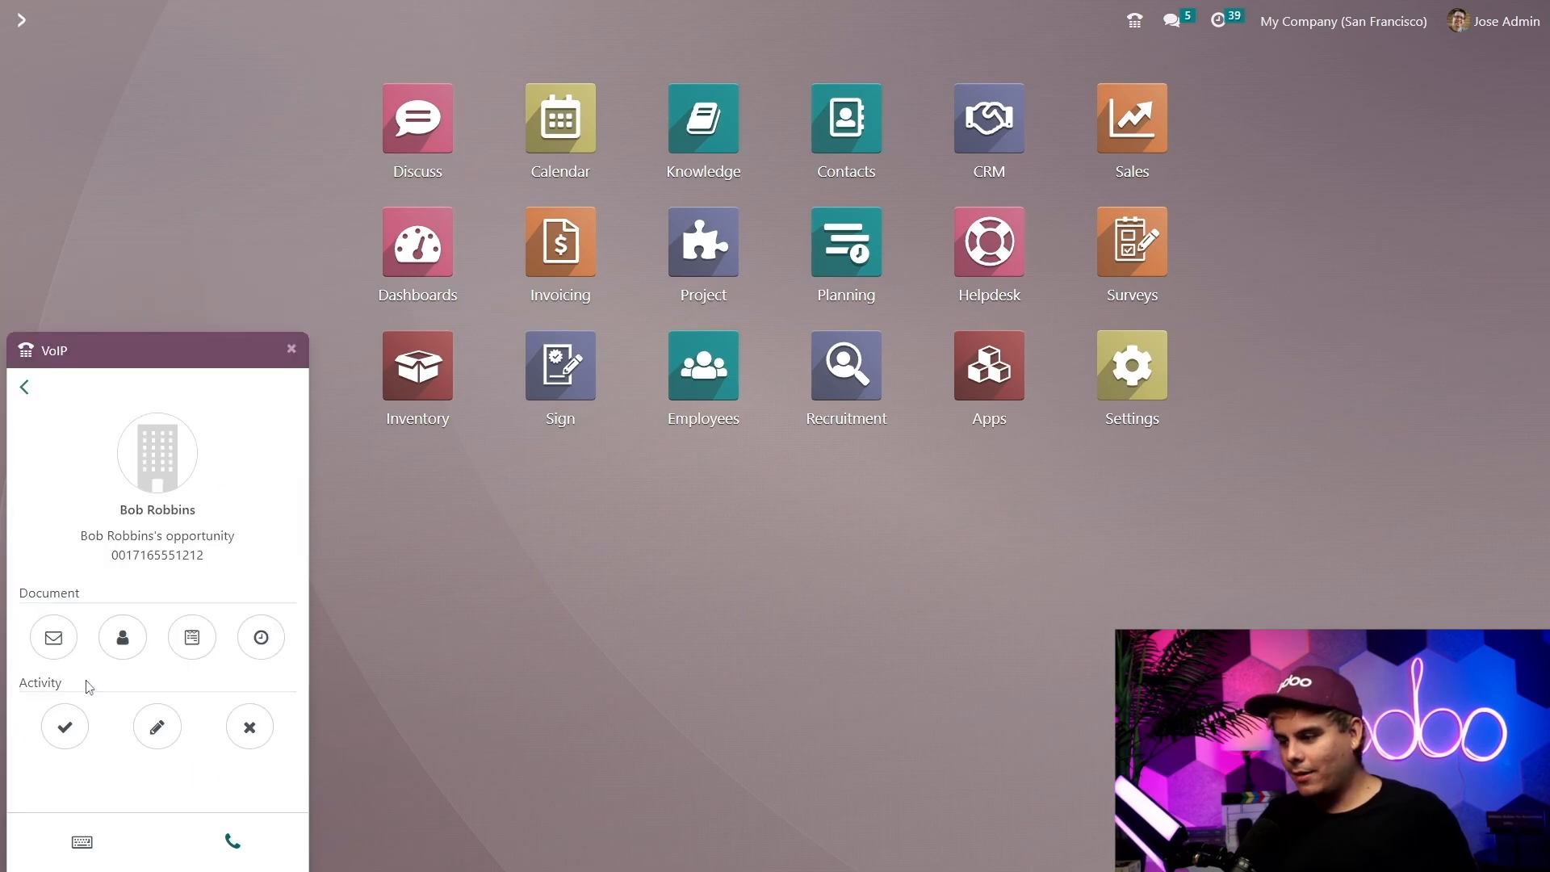
pyautogui.moveTo(116, 791)
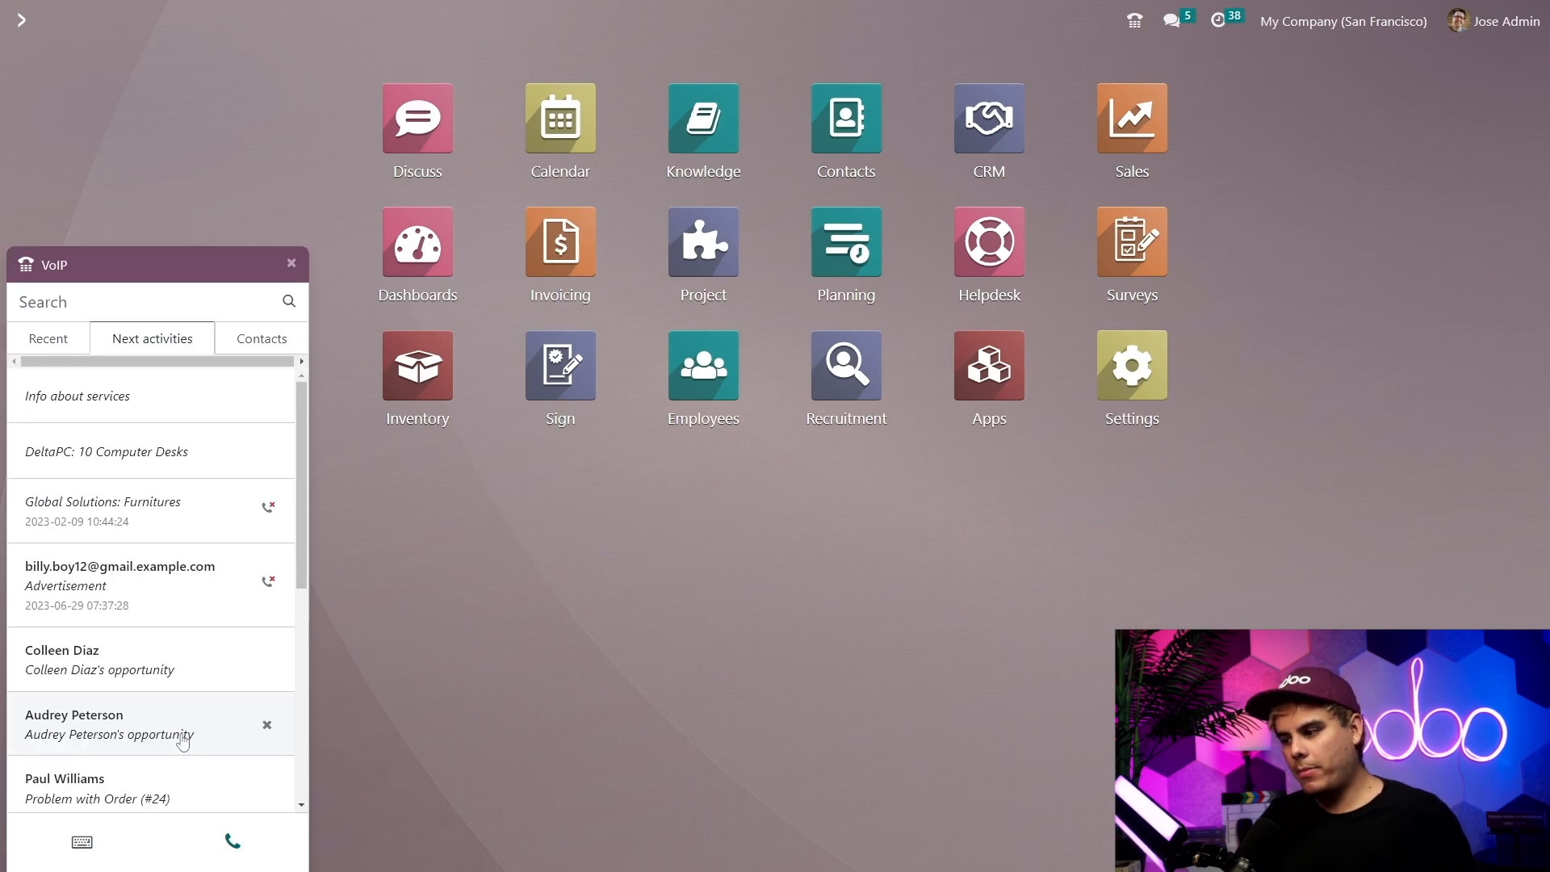
# Step: Show the VoIP dial pad with an empty number field after scrolling the activities list
pyautogui.scroll(-3)
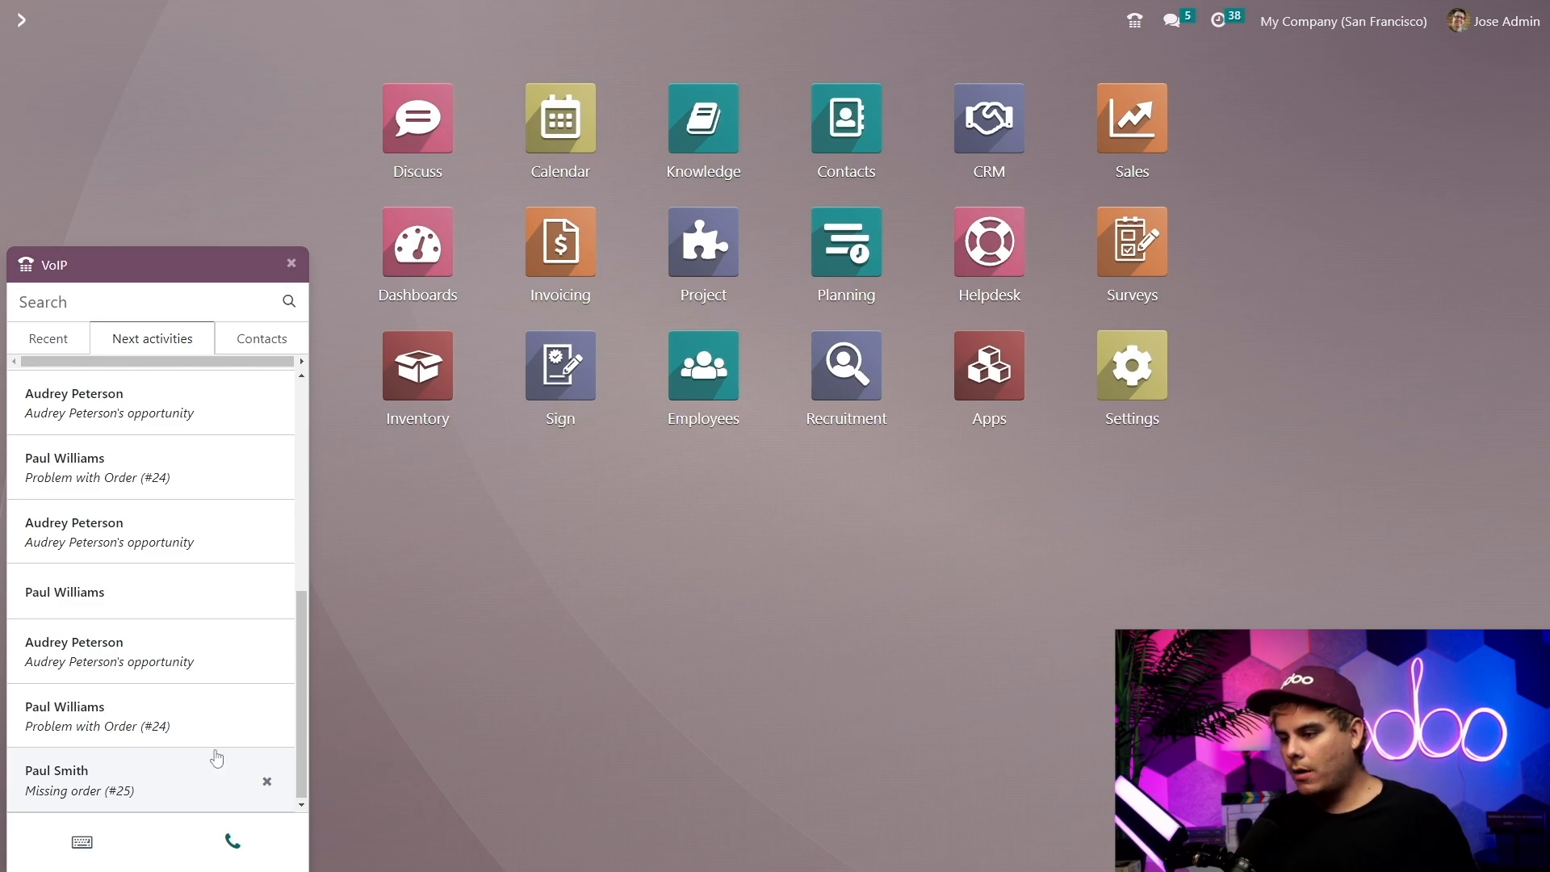
pyautogui.click(262, 338)
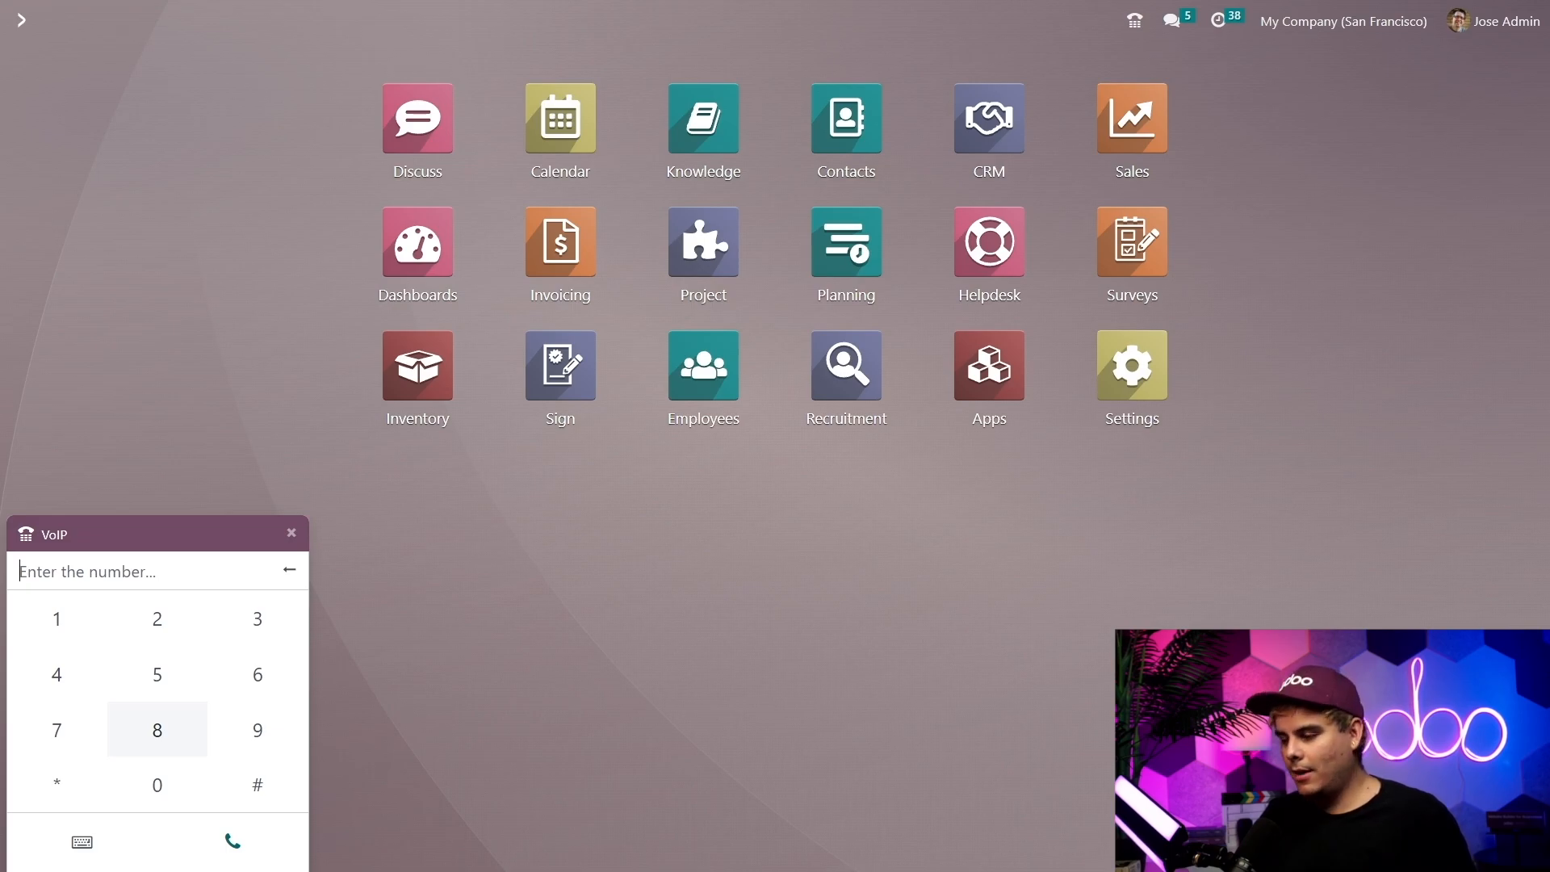
pyautogui.moveTo(480, 561)
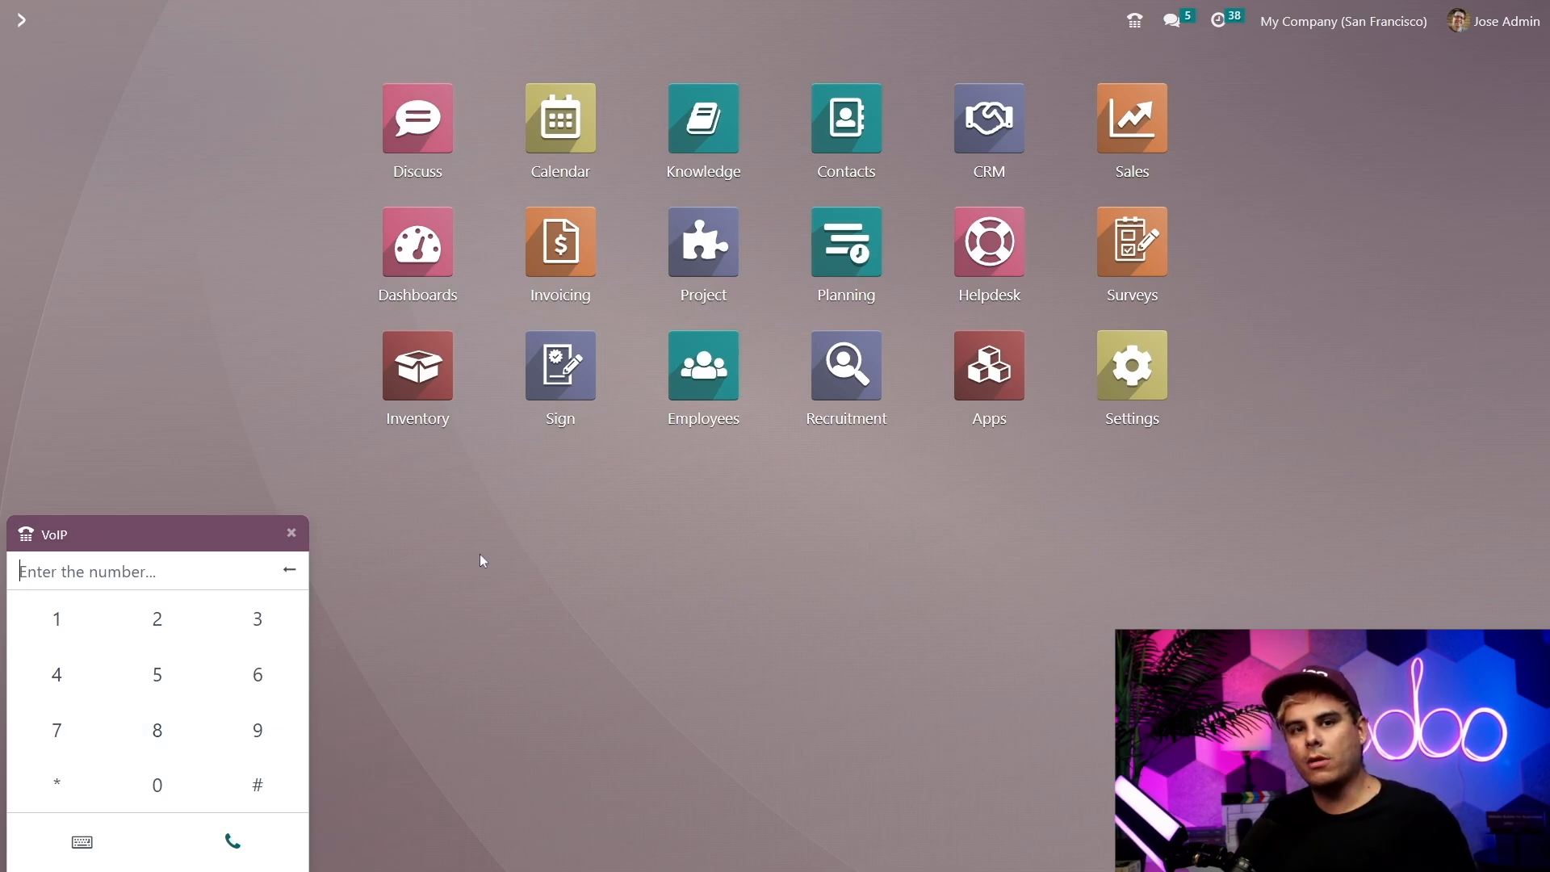
# Step: Close the VoIP panel, leaving the apps home screen
pyautogui.click(291, 532)
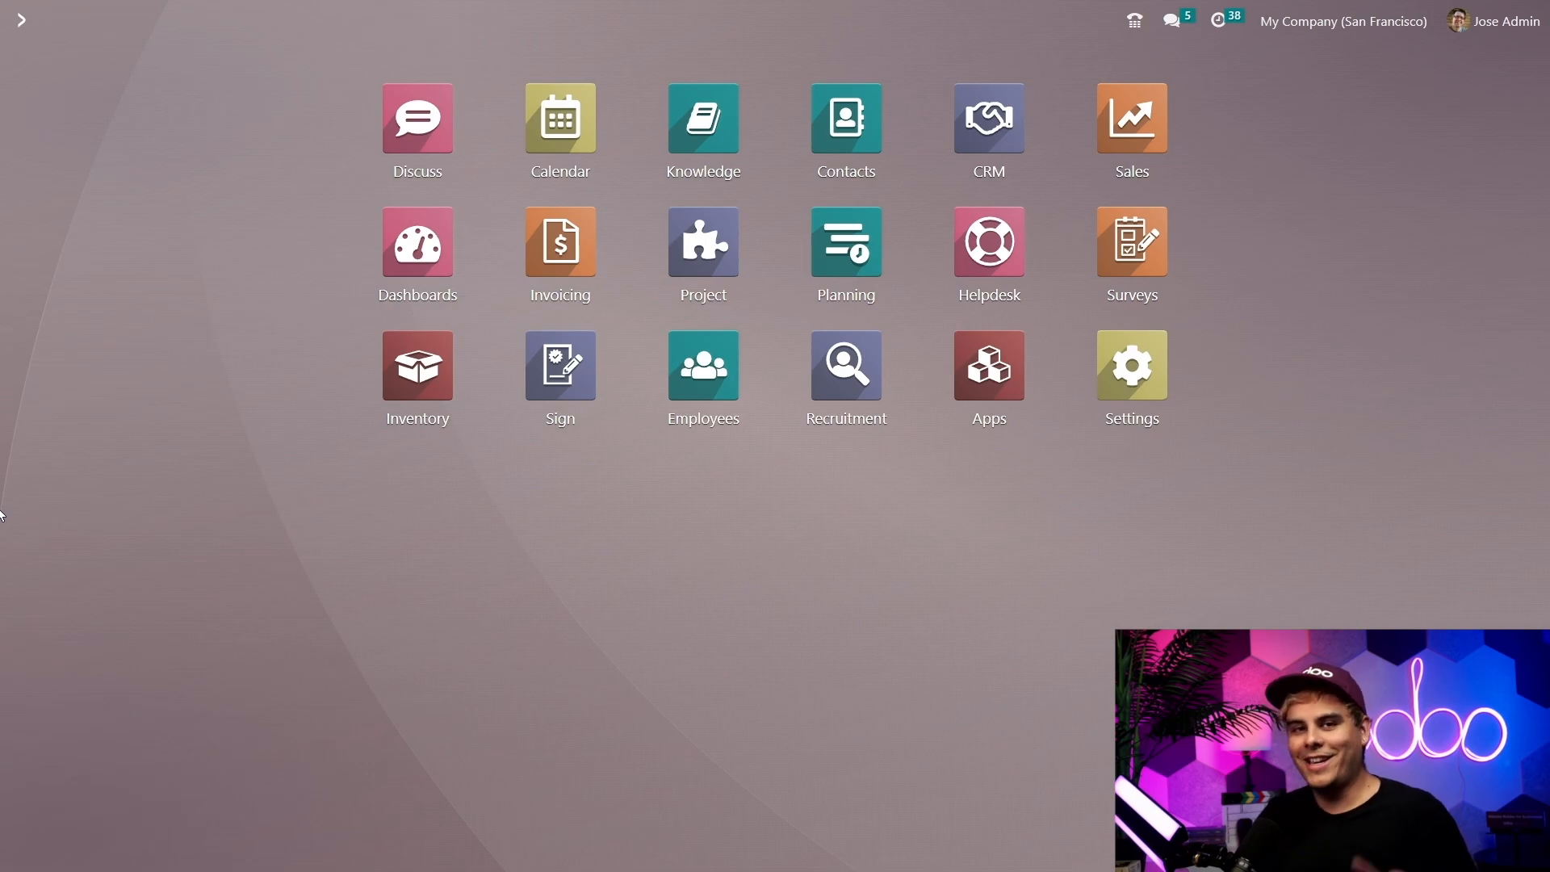